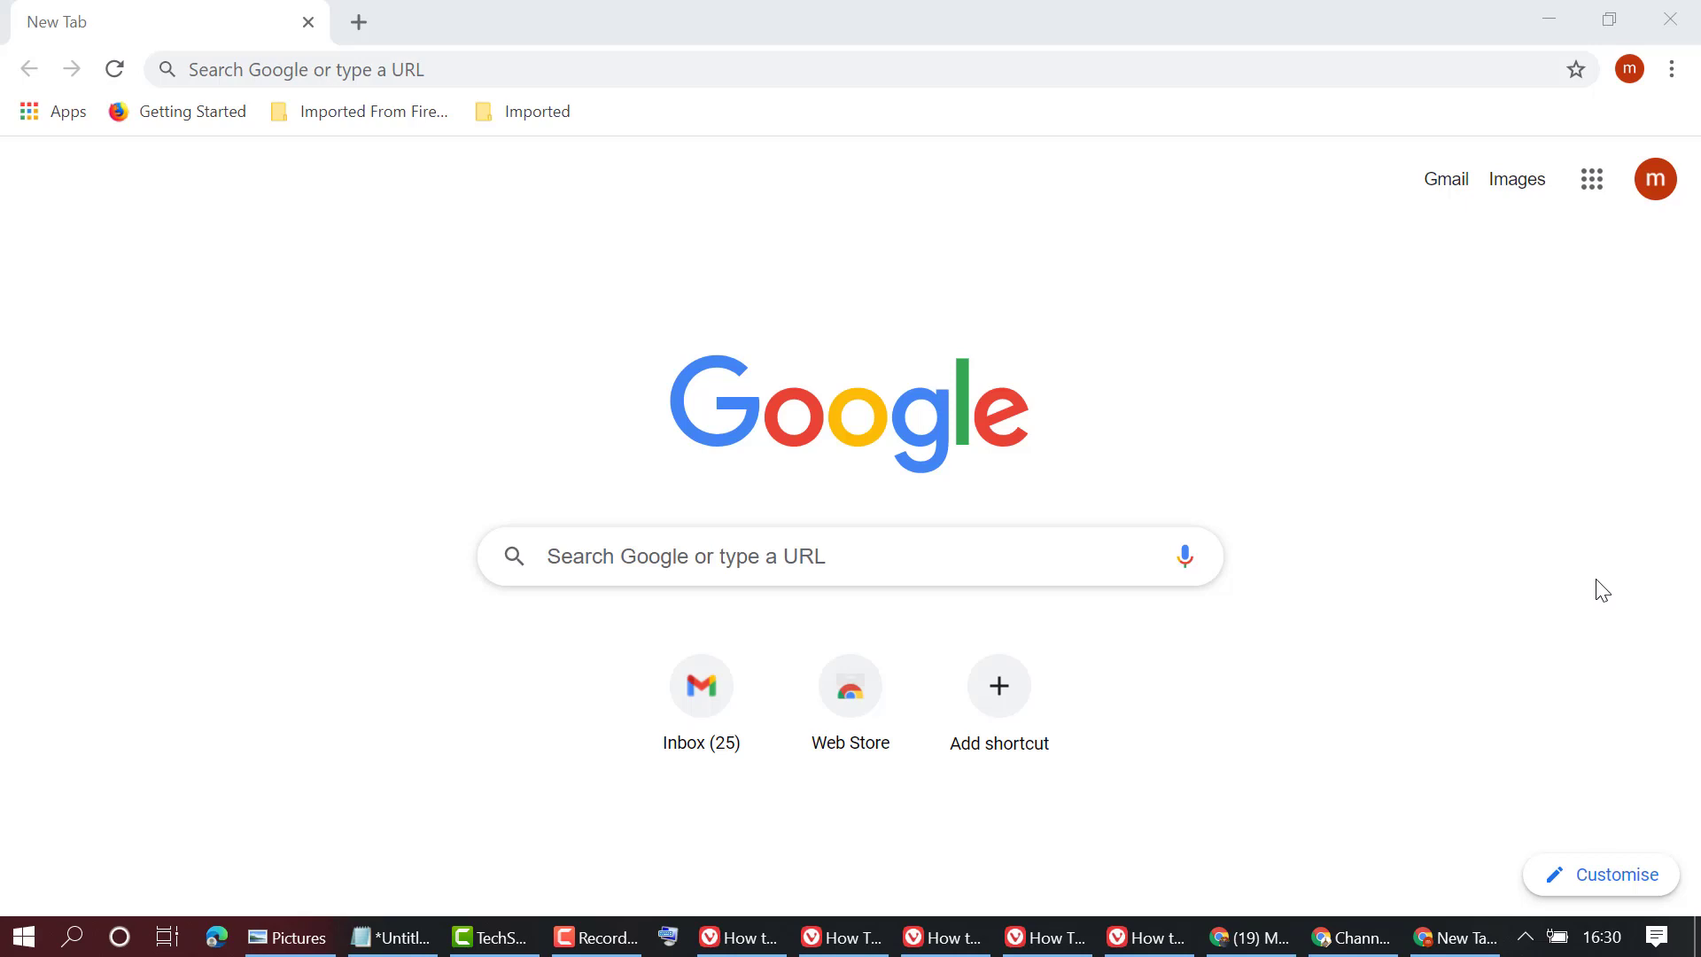
mouse_move(1665, 138)
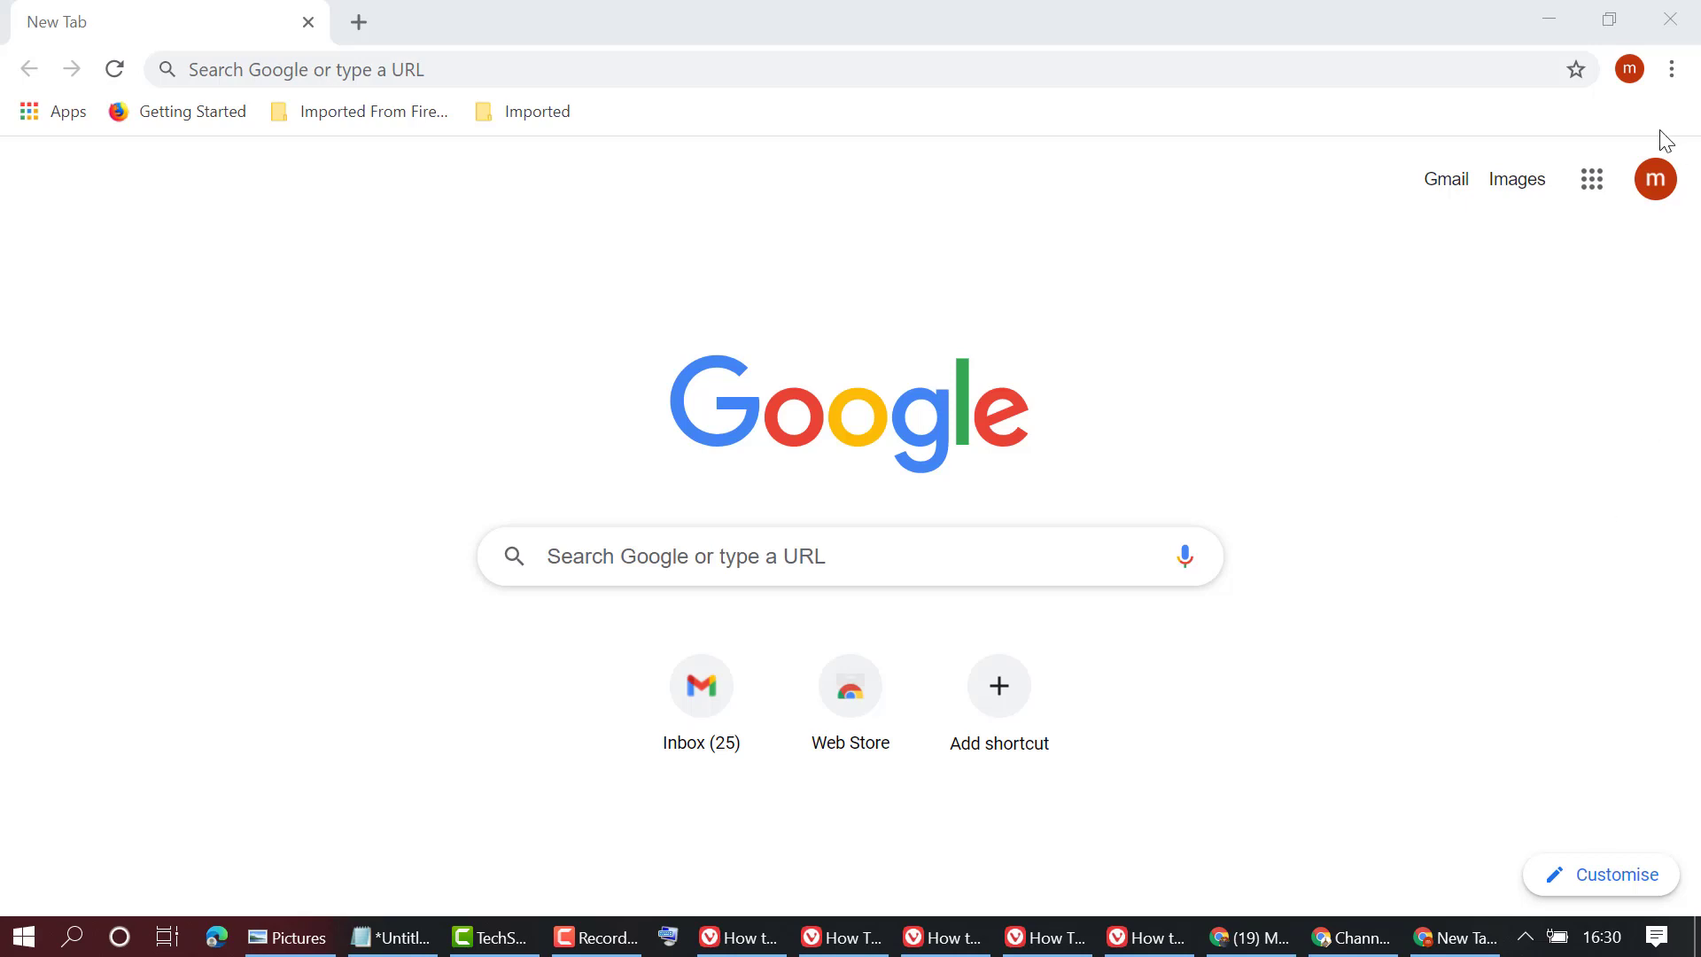
Show Chrome's main menu from the three-dot button on the new tab page
left_click(1669, 69)
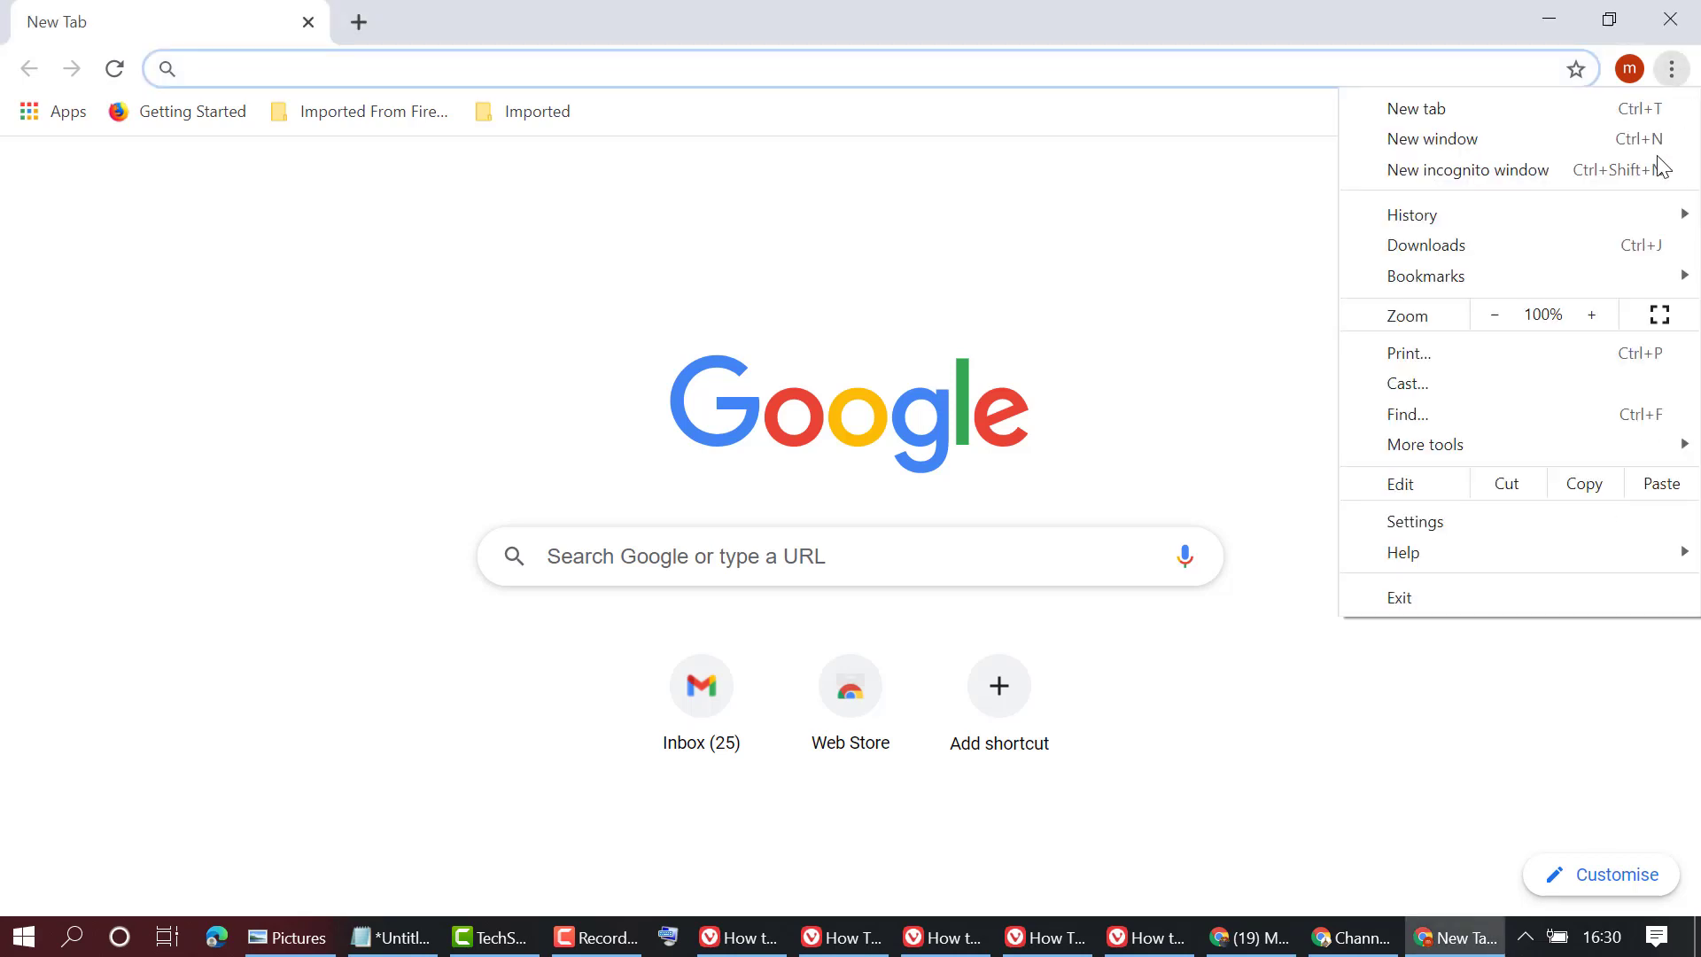
mouse_move(1414, 521)
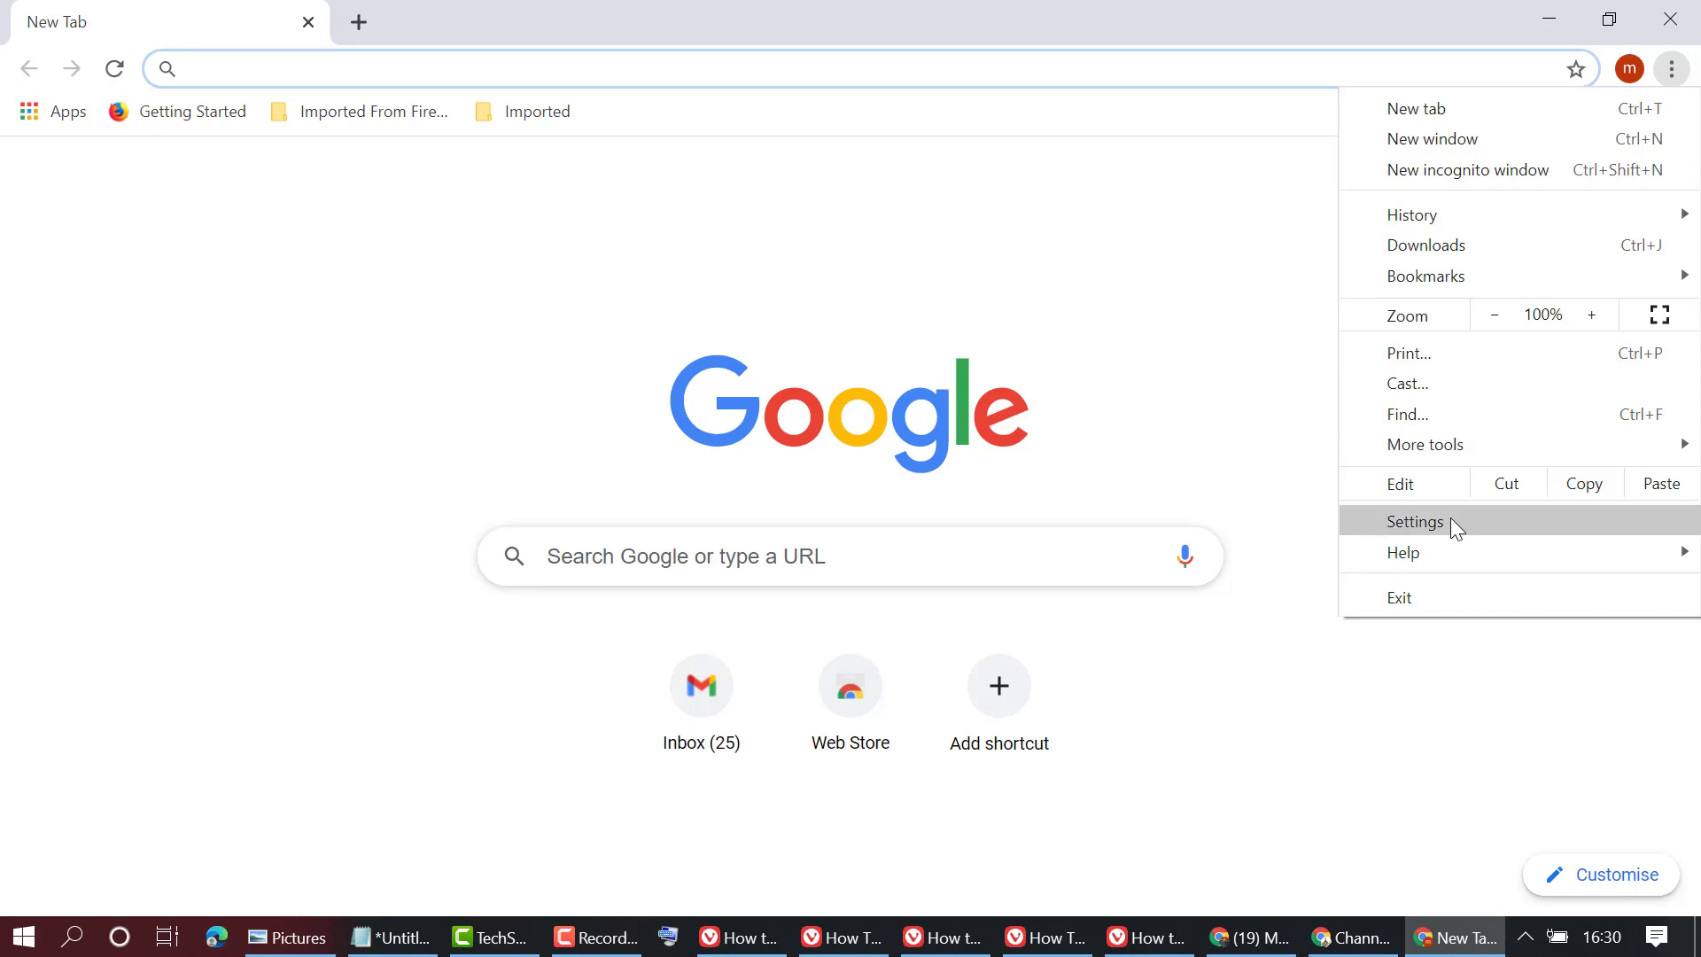
Go to Settings, expand Advanced, and bring the System section into view
left_click(1414, 520)
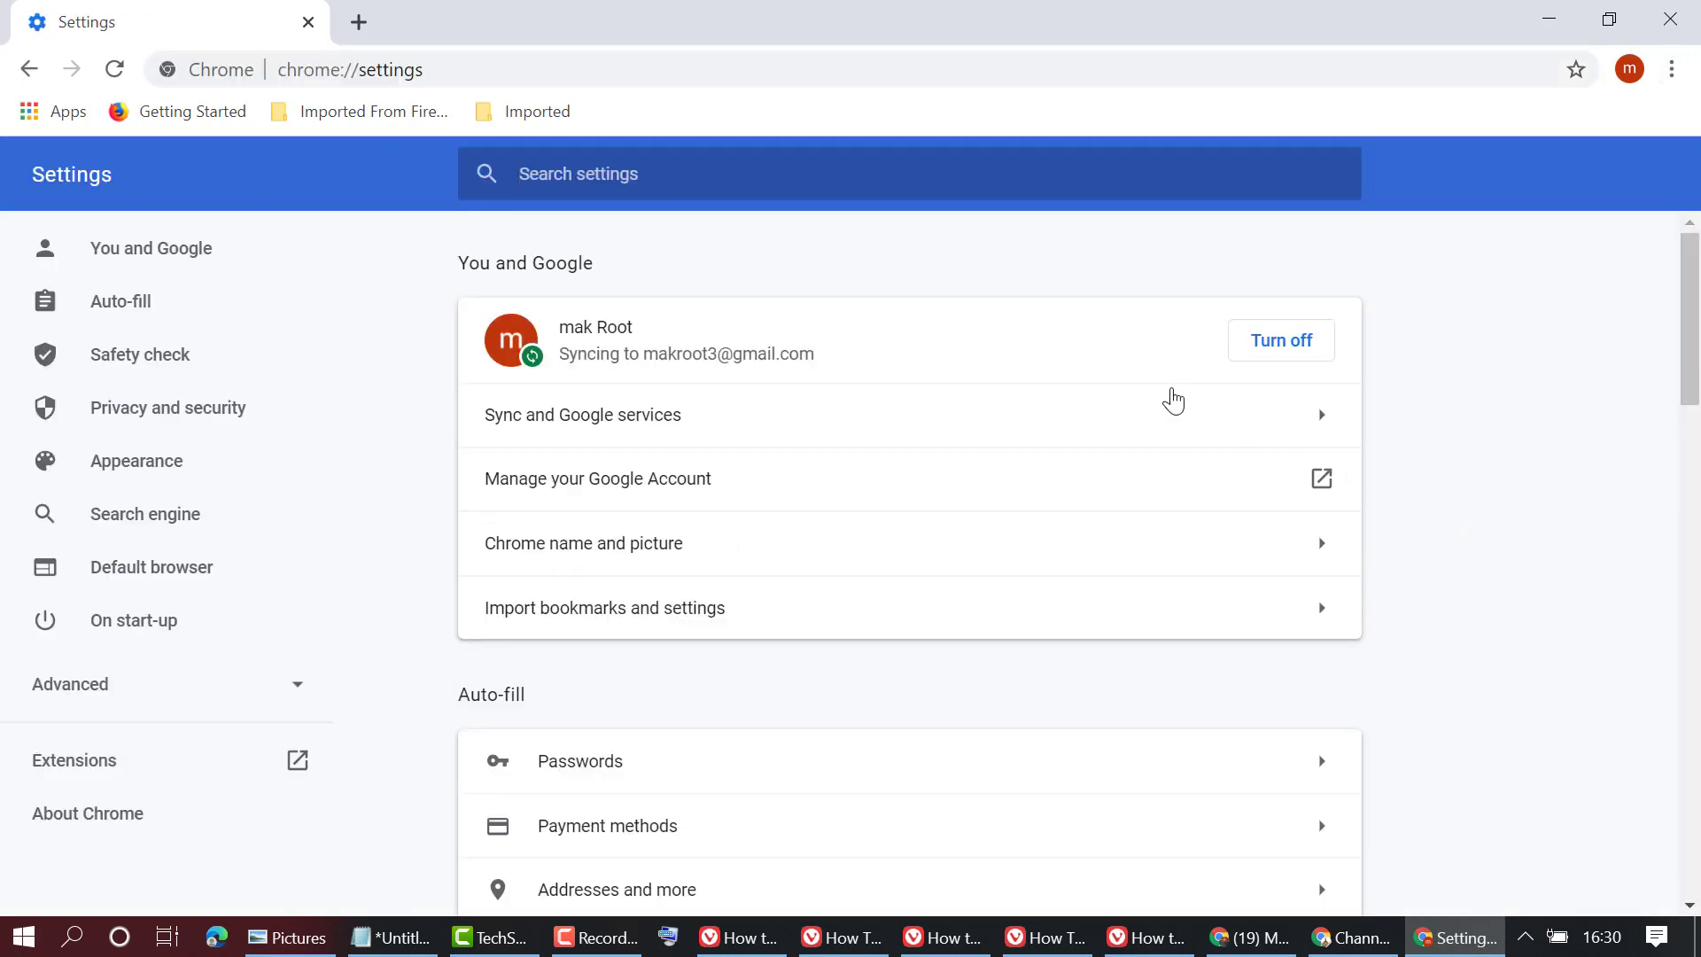
scroll("down", 3)
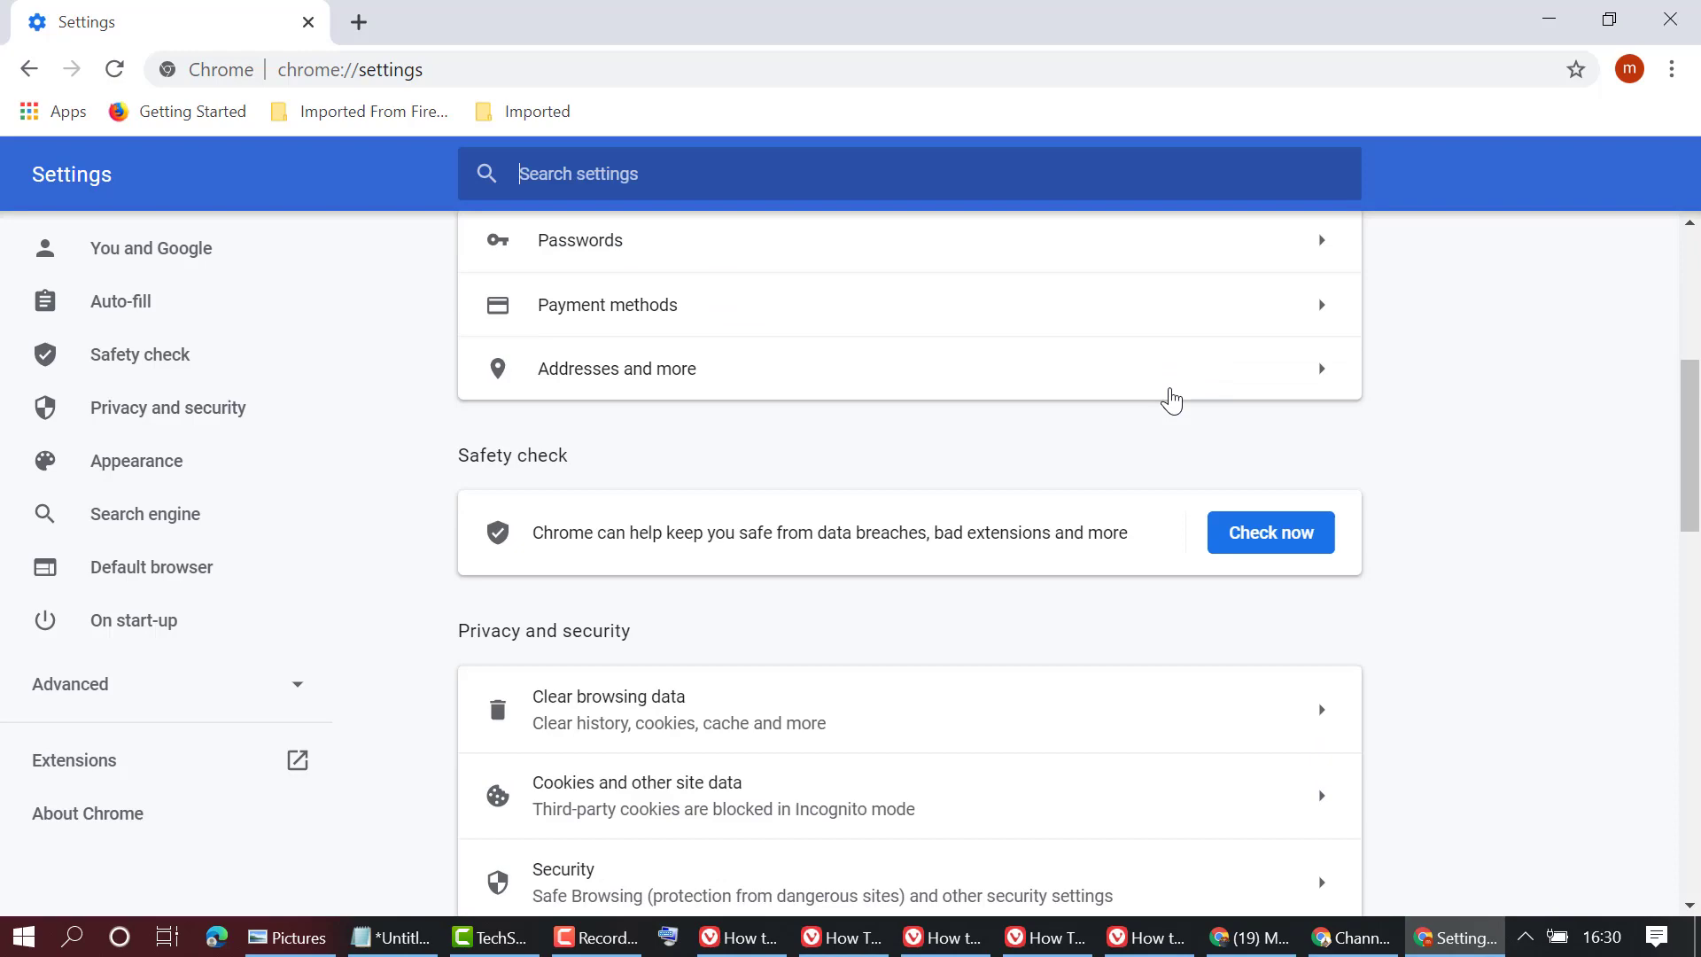
scroll("down", 3)
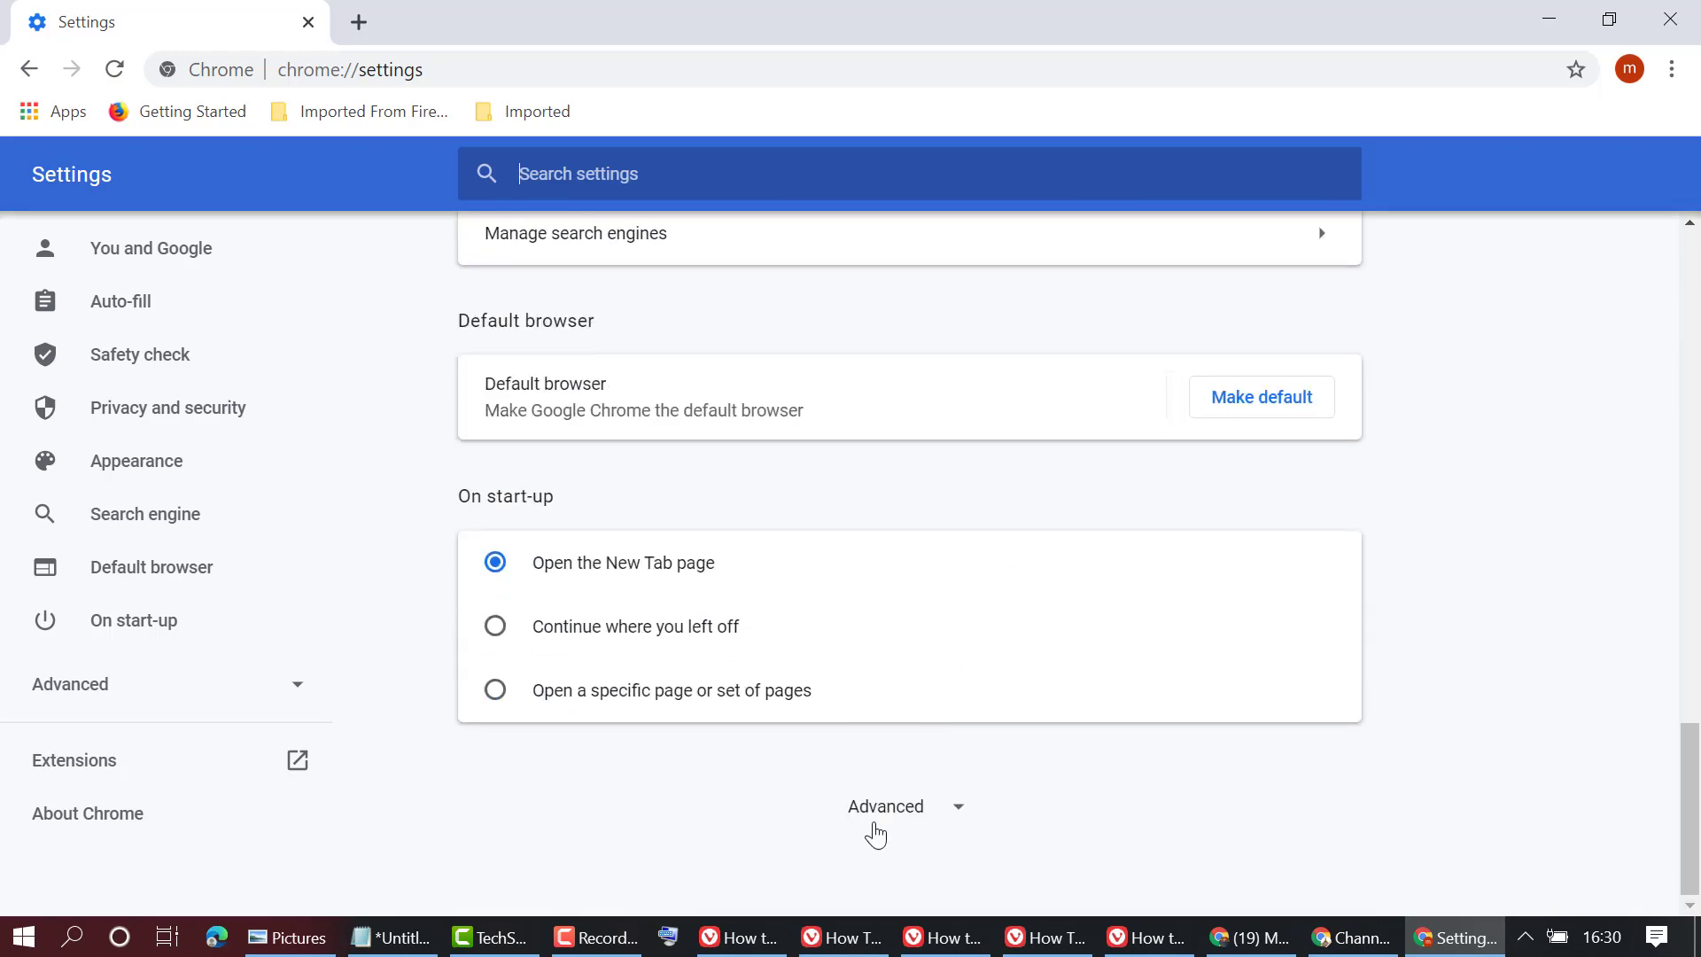
left_click(886, 806)
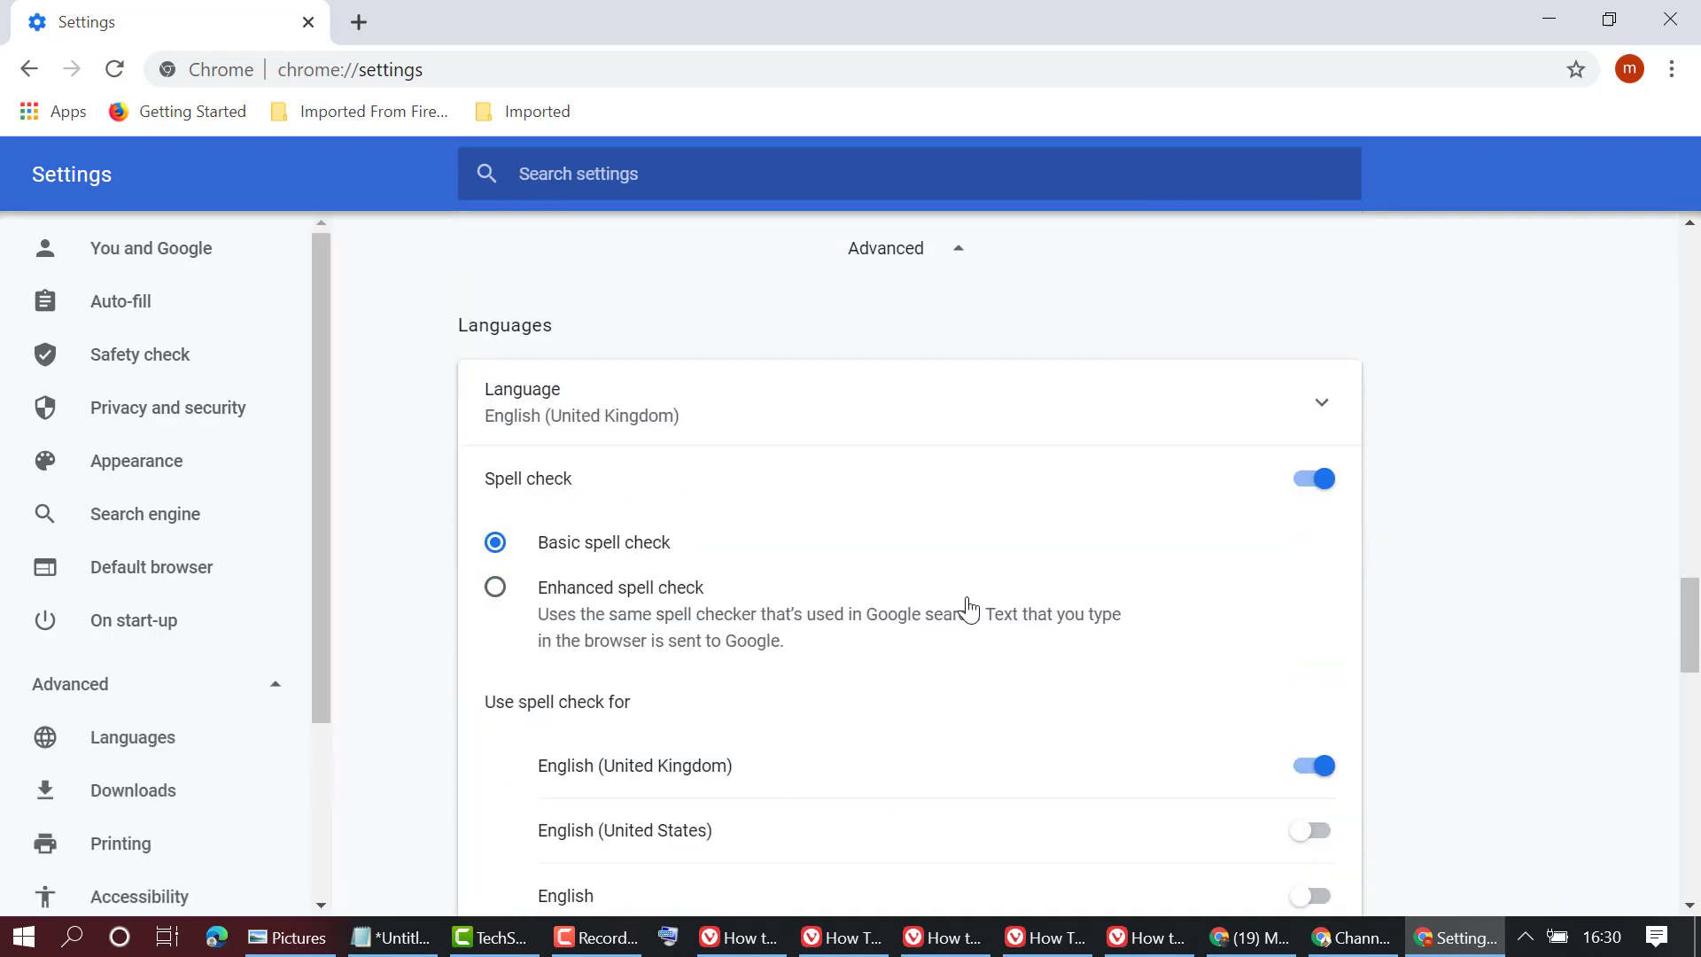
scroll("down", 3)
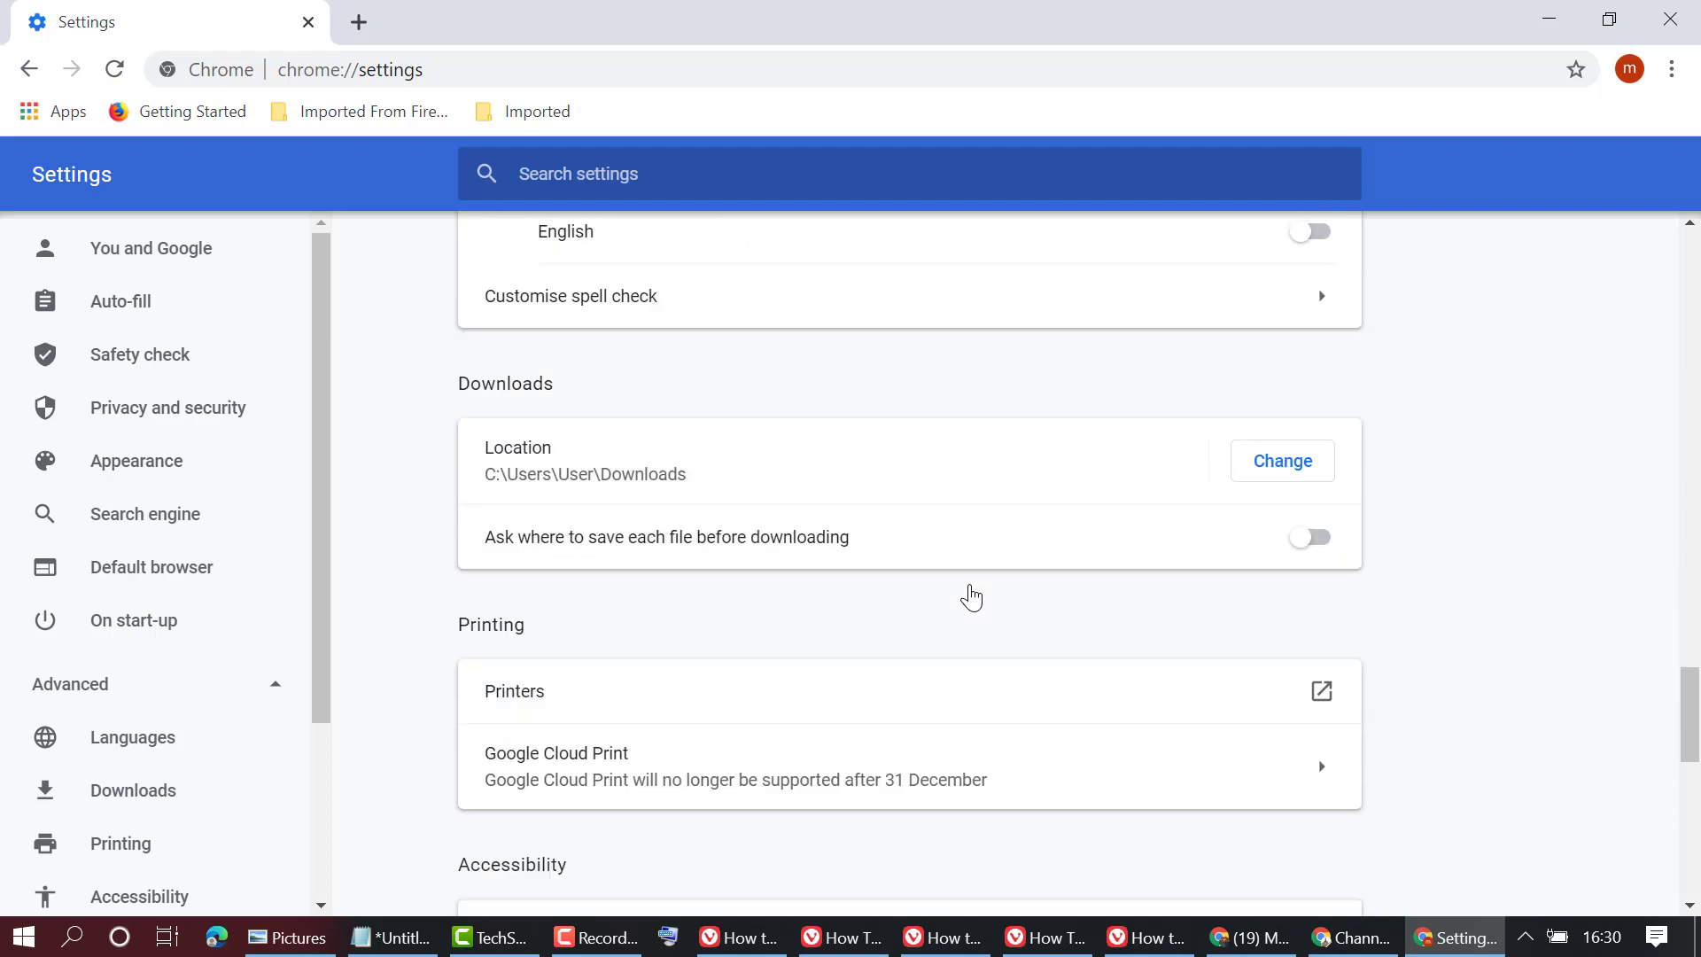
scroll("down", 3)
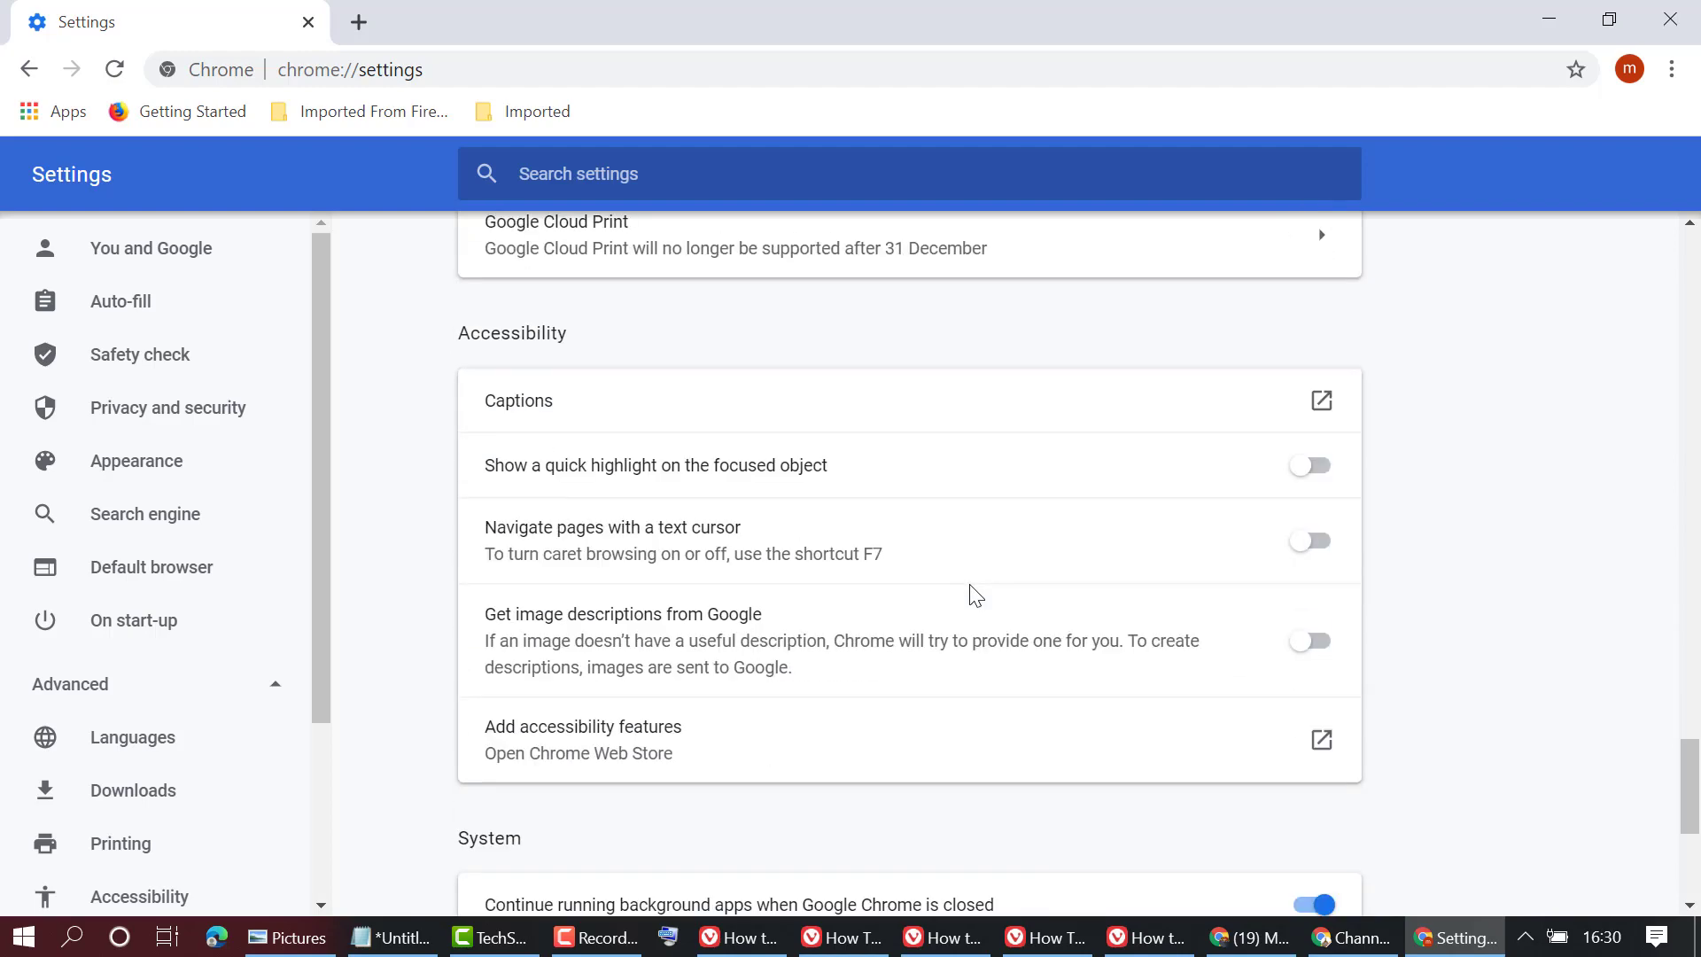
scroll("down", 3)
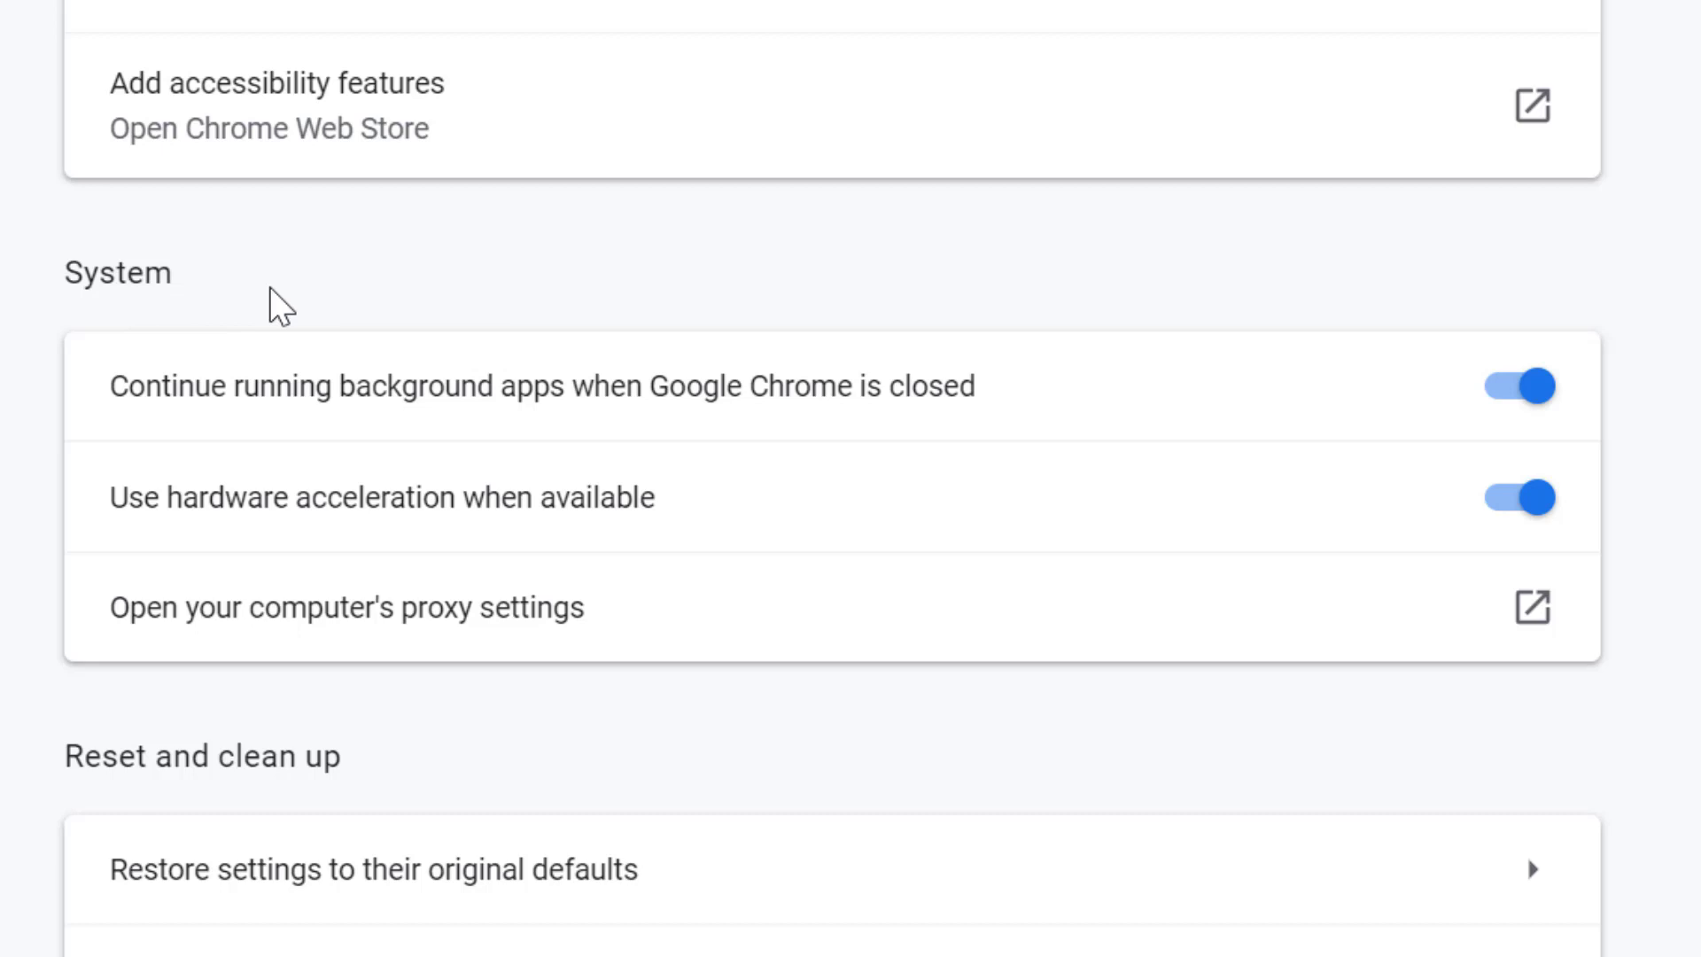
mouse_move(128, 317)
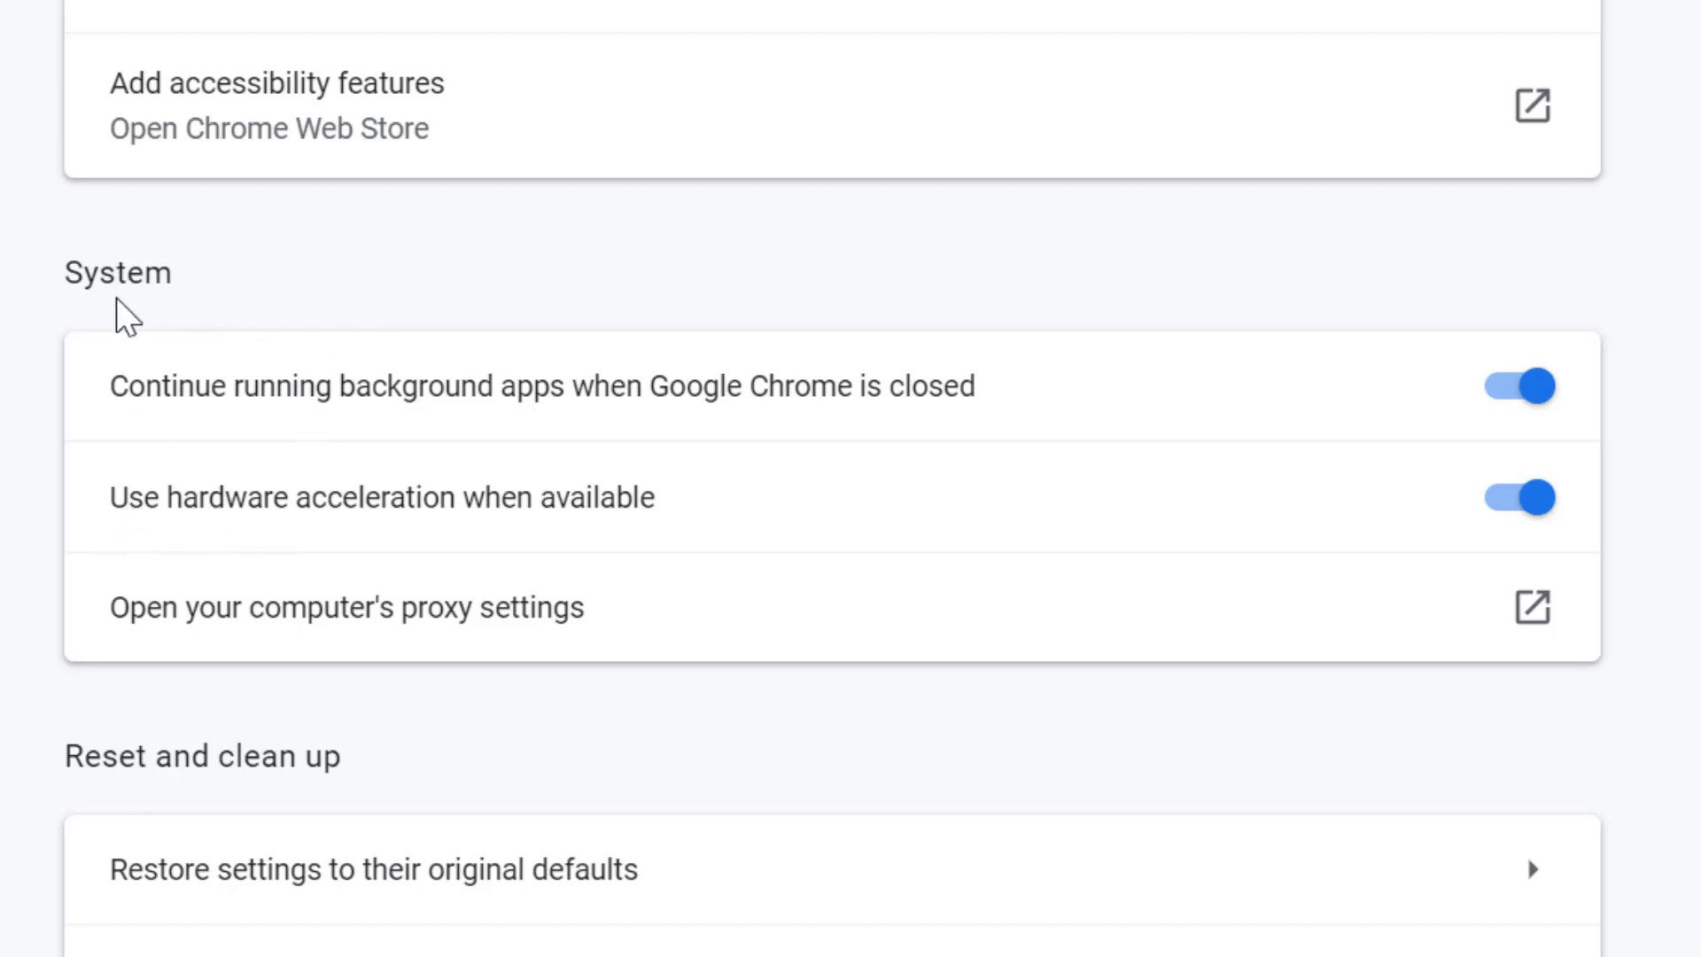
mouse_move(236, 547)
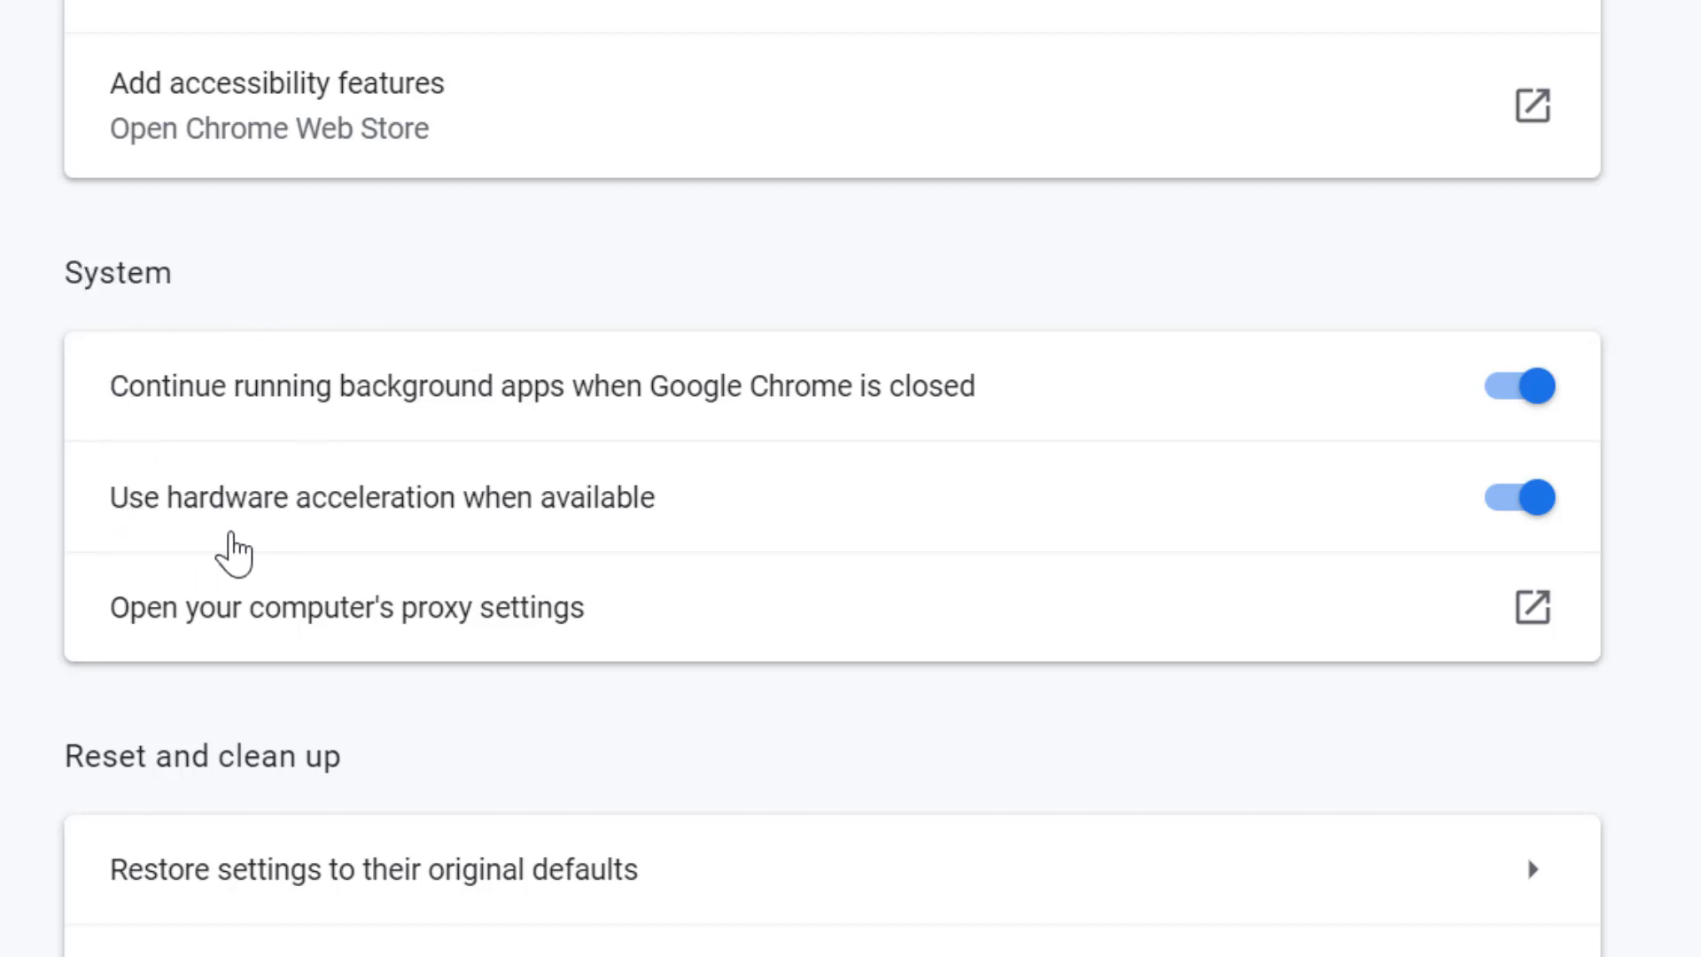
mouse_move(1246, 569)
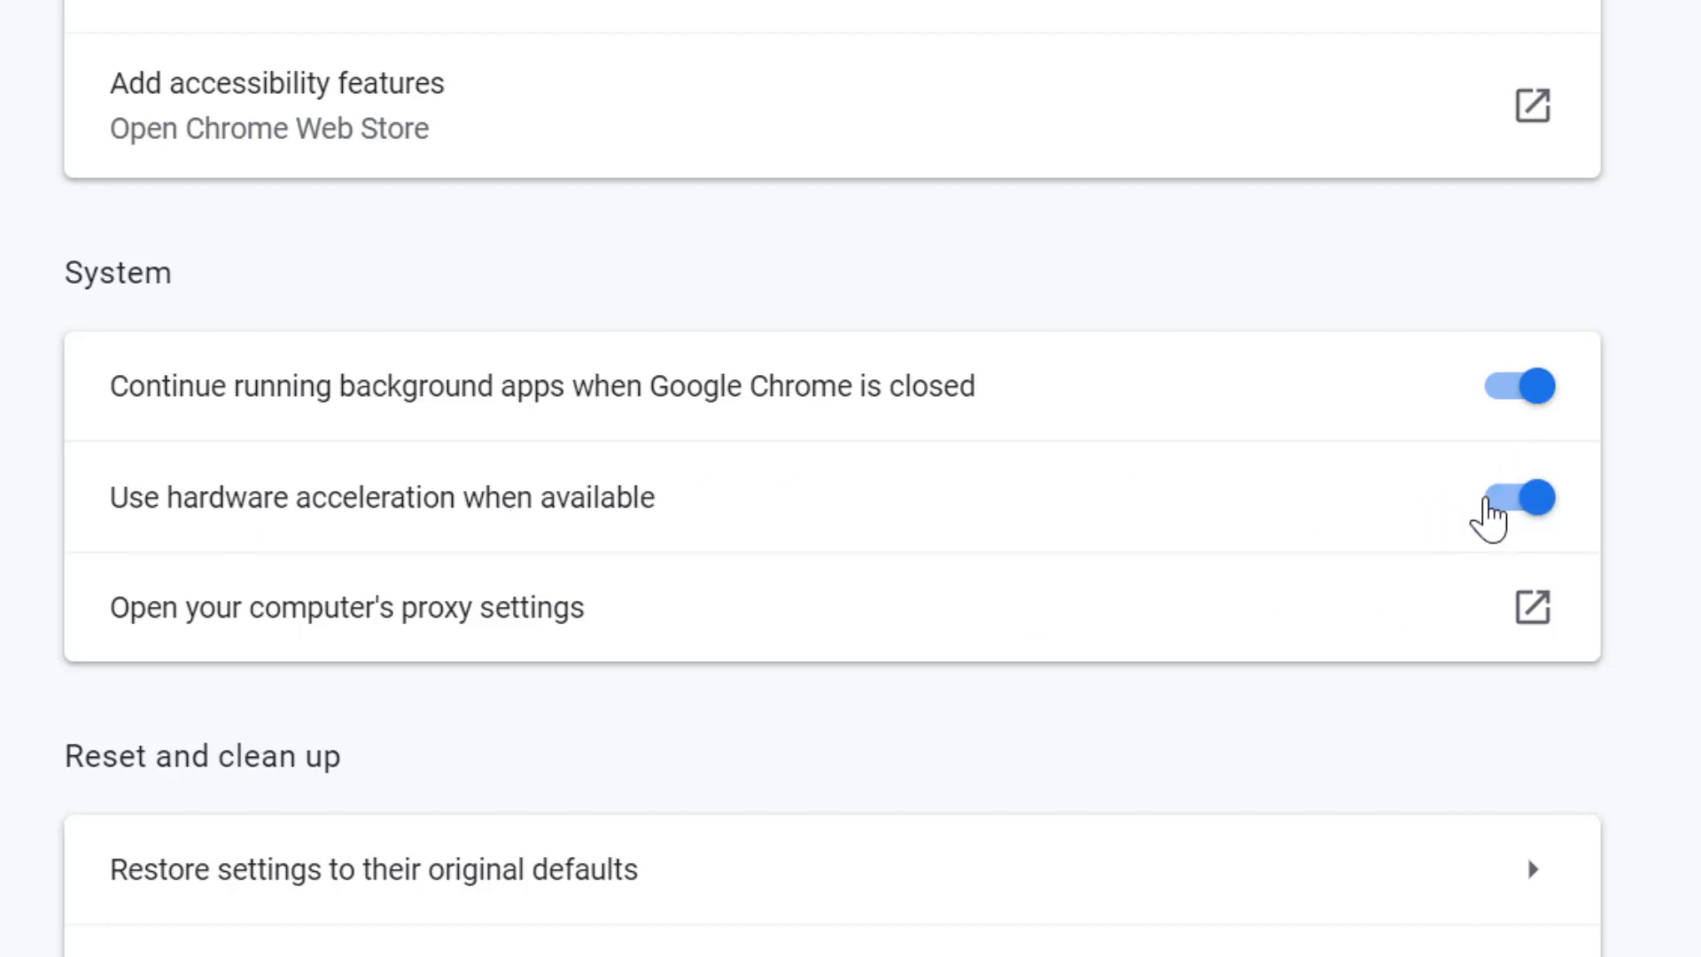
mouse_move(1500, 537)
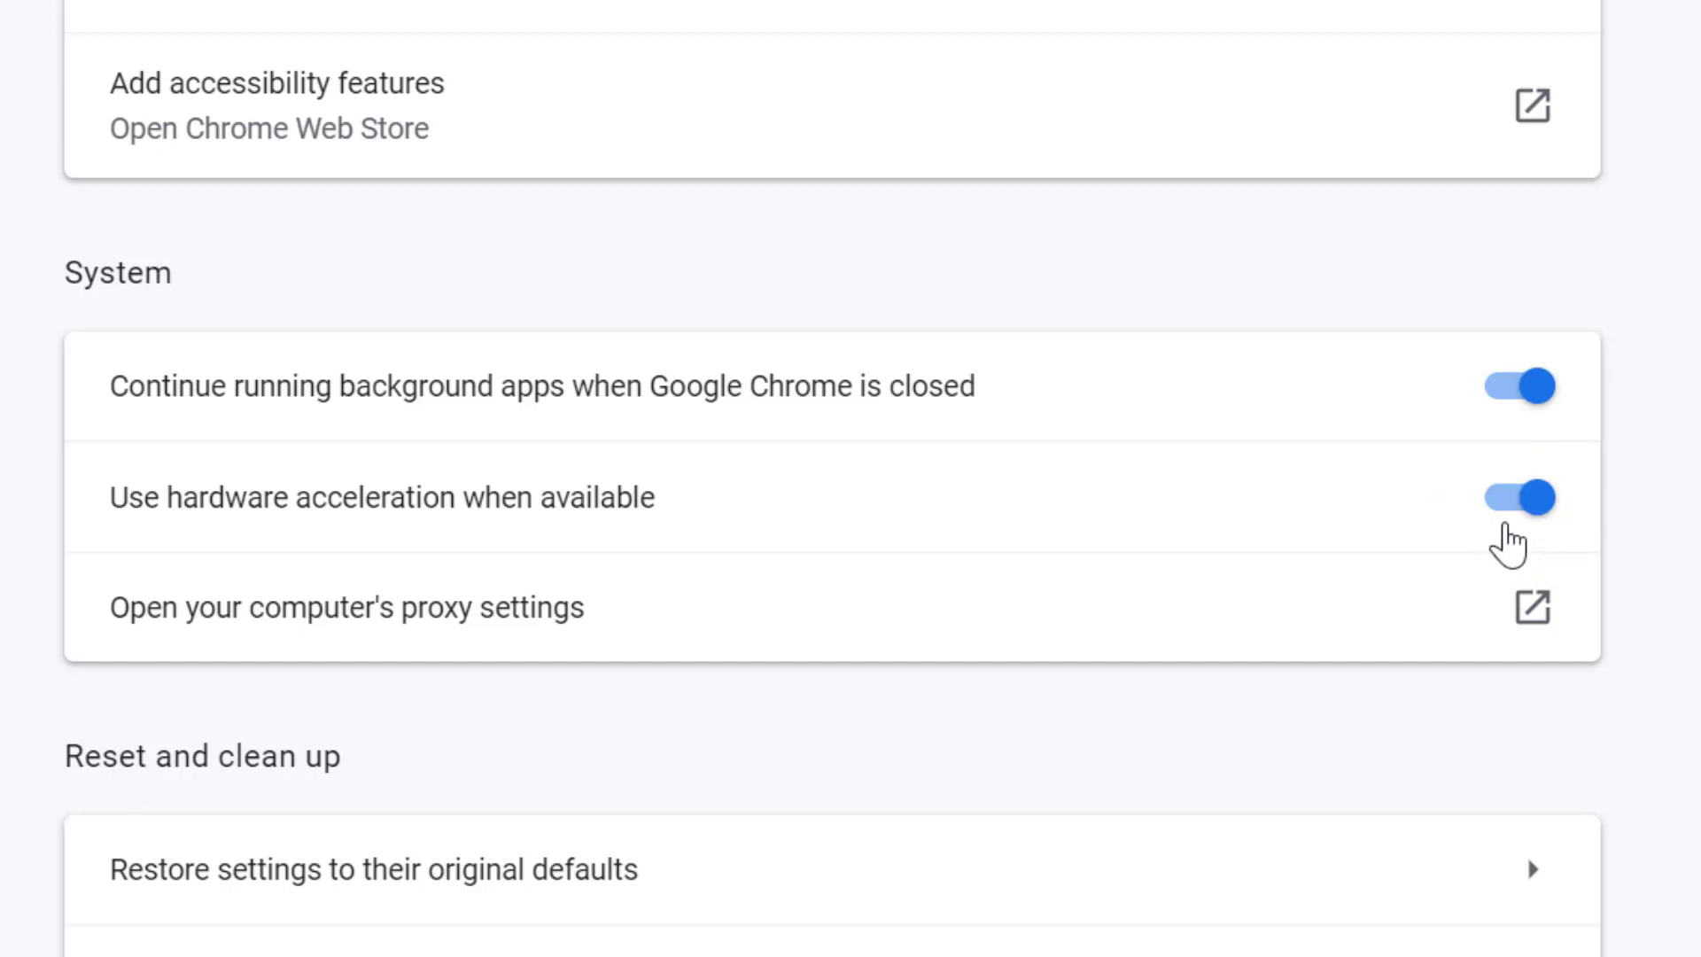
Switch 'Use hardware acceleration when available' off, prompting a relaunch offer
left_click(1516, 496)
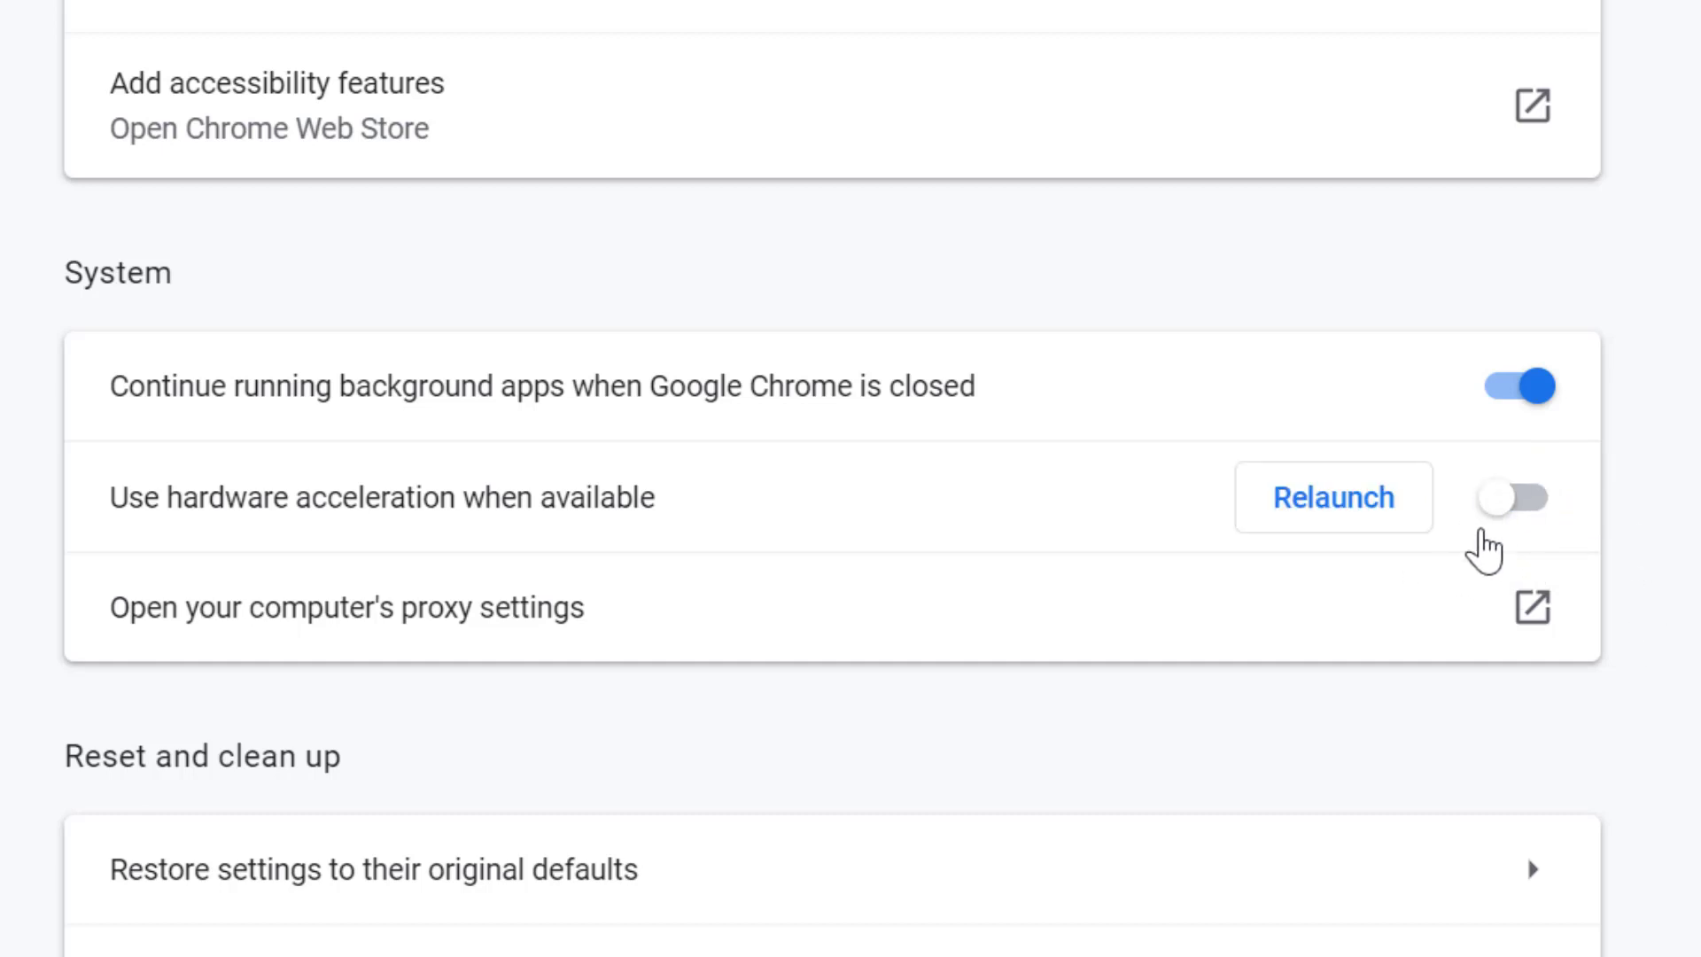
mouse_move(1646, 538)
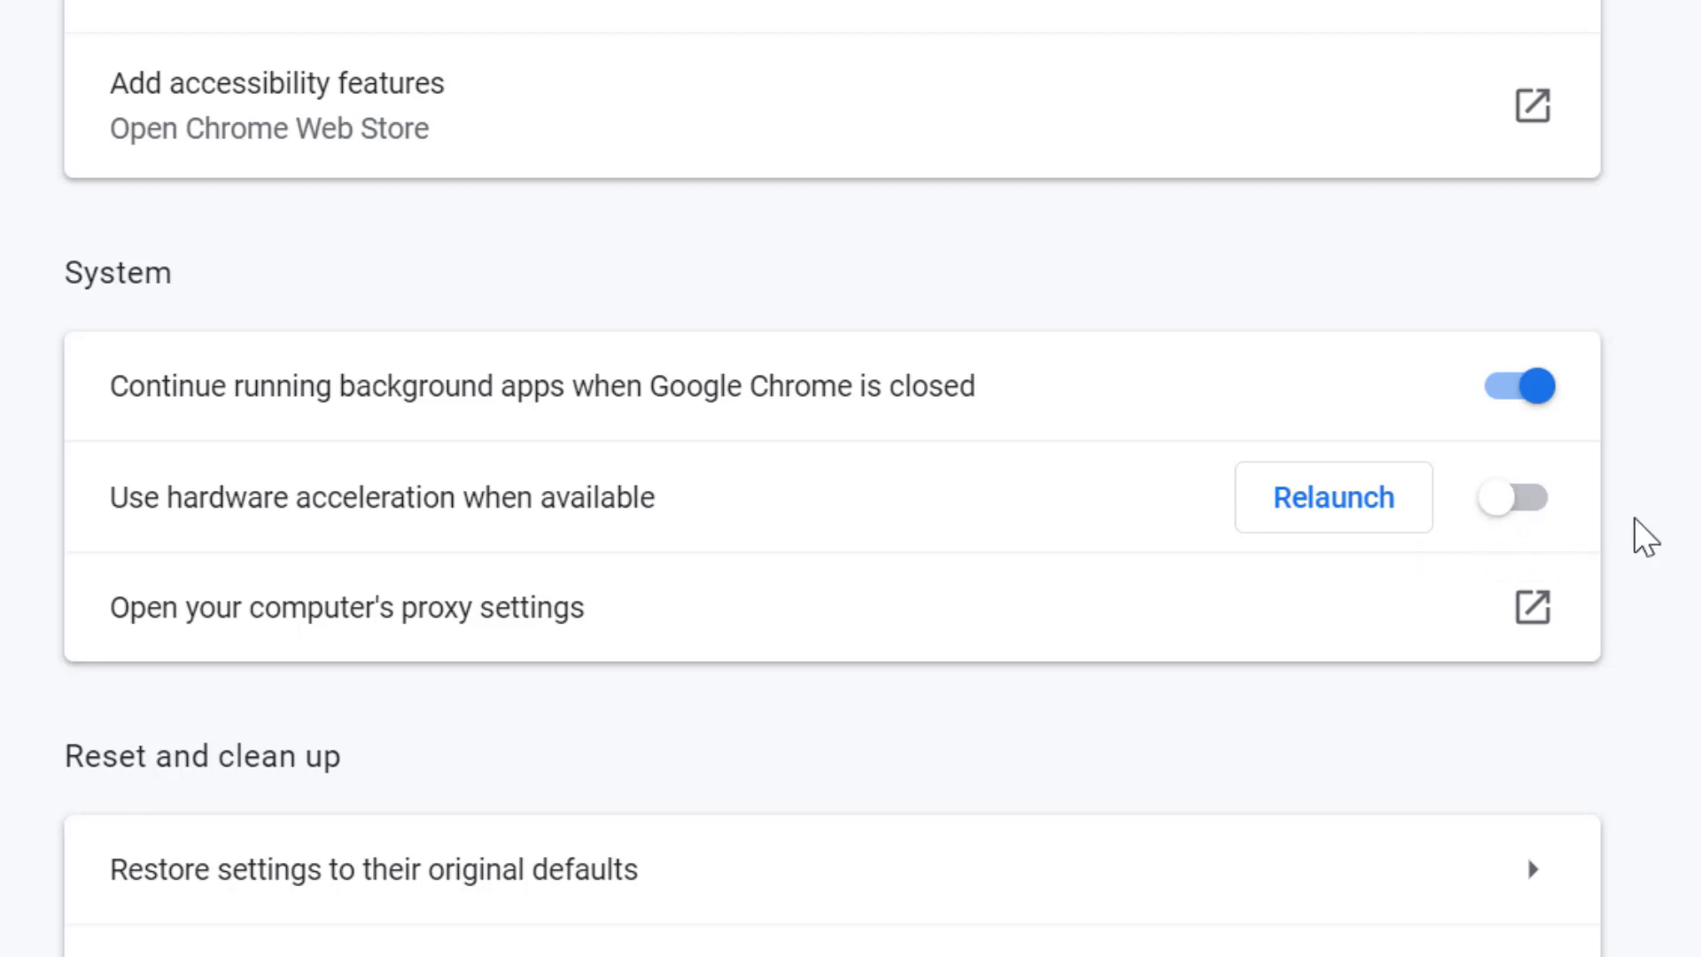
mouse_move(1451, 519)
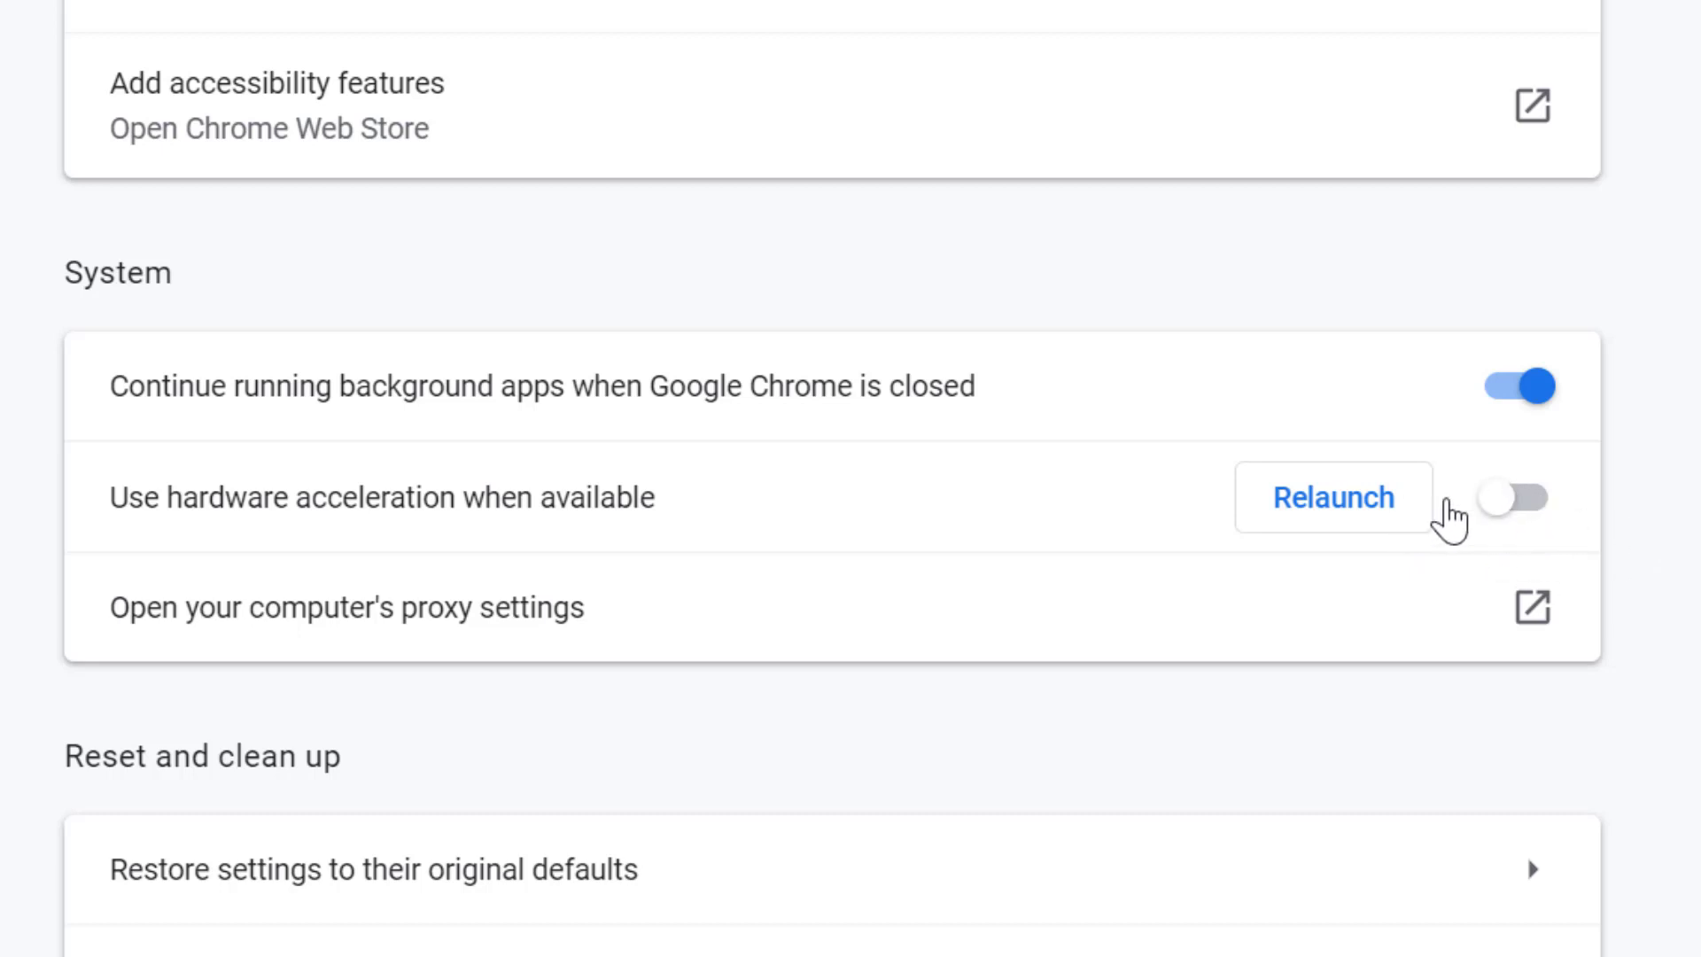
mouse_move(1364, 567)
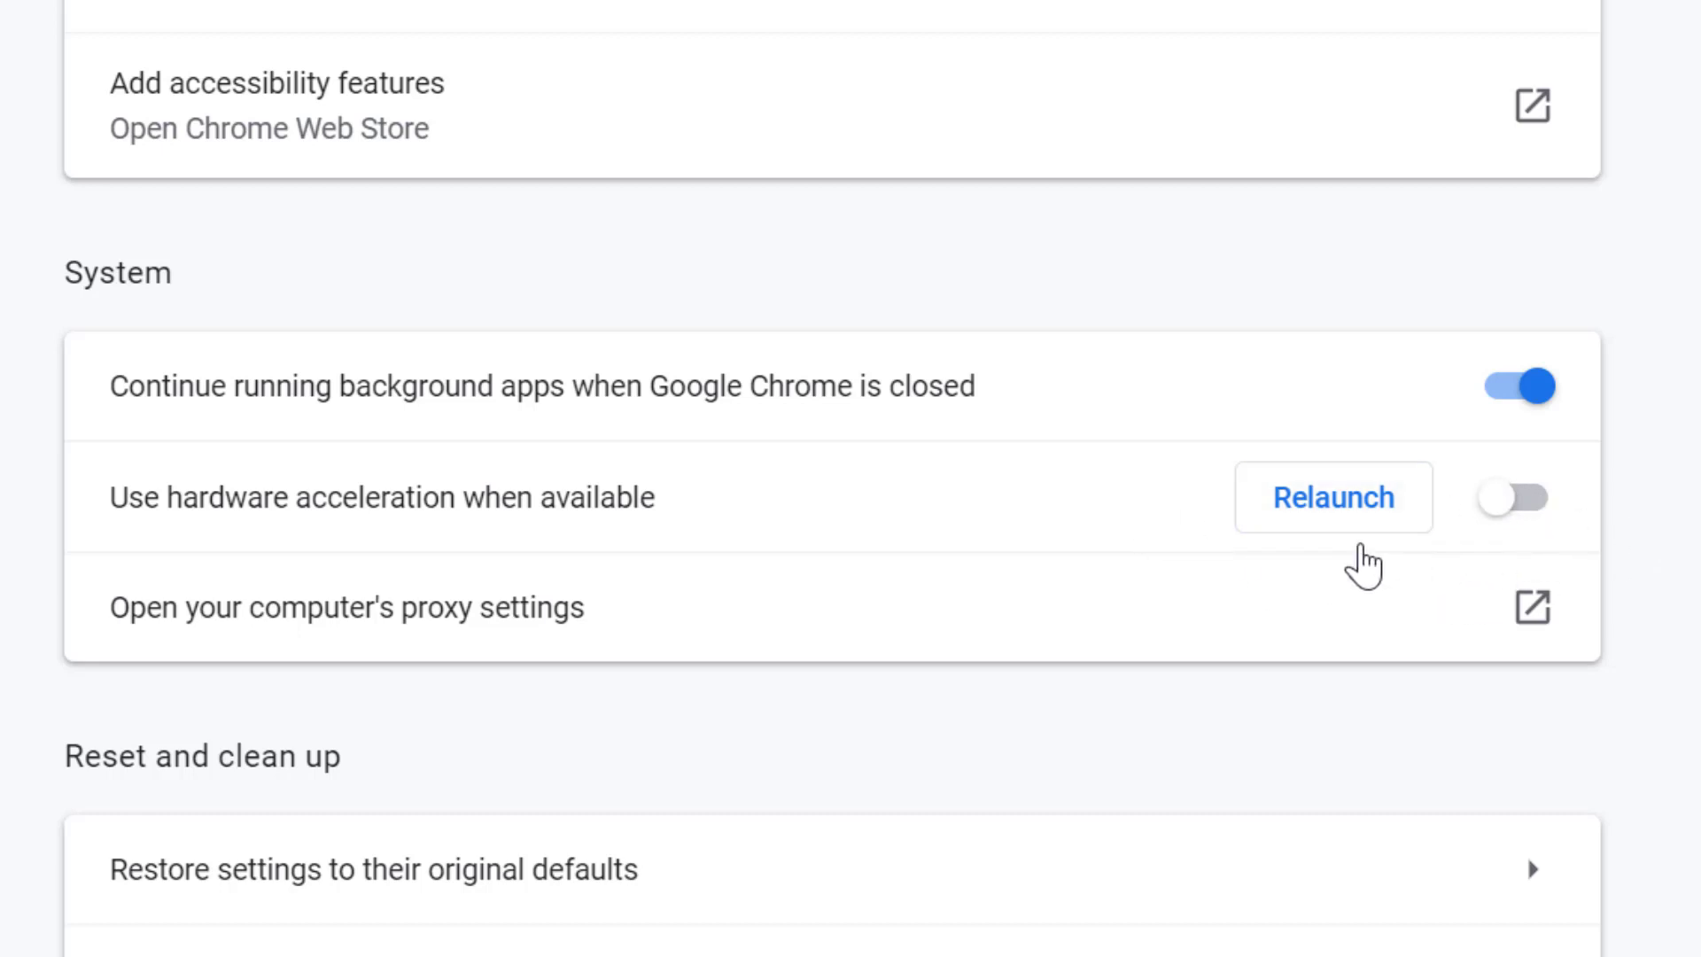
mouse_move(1447, 511)
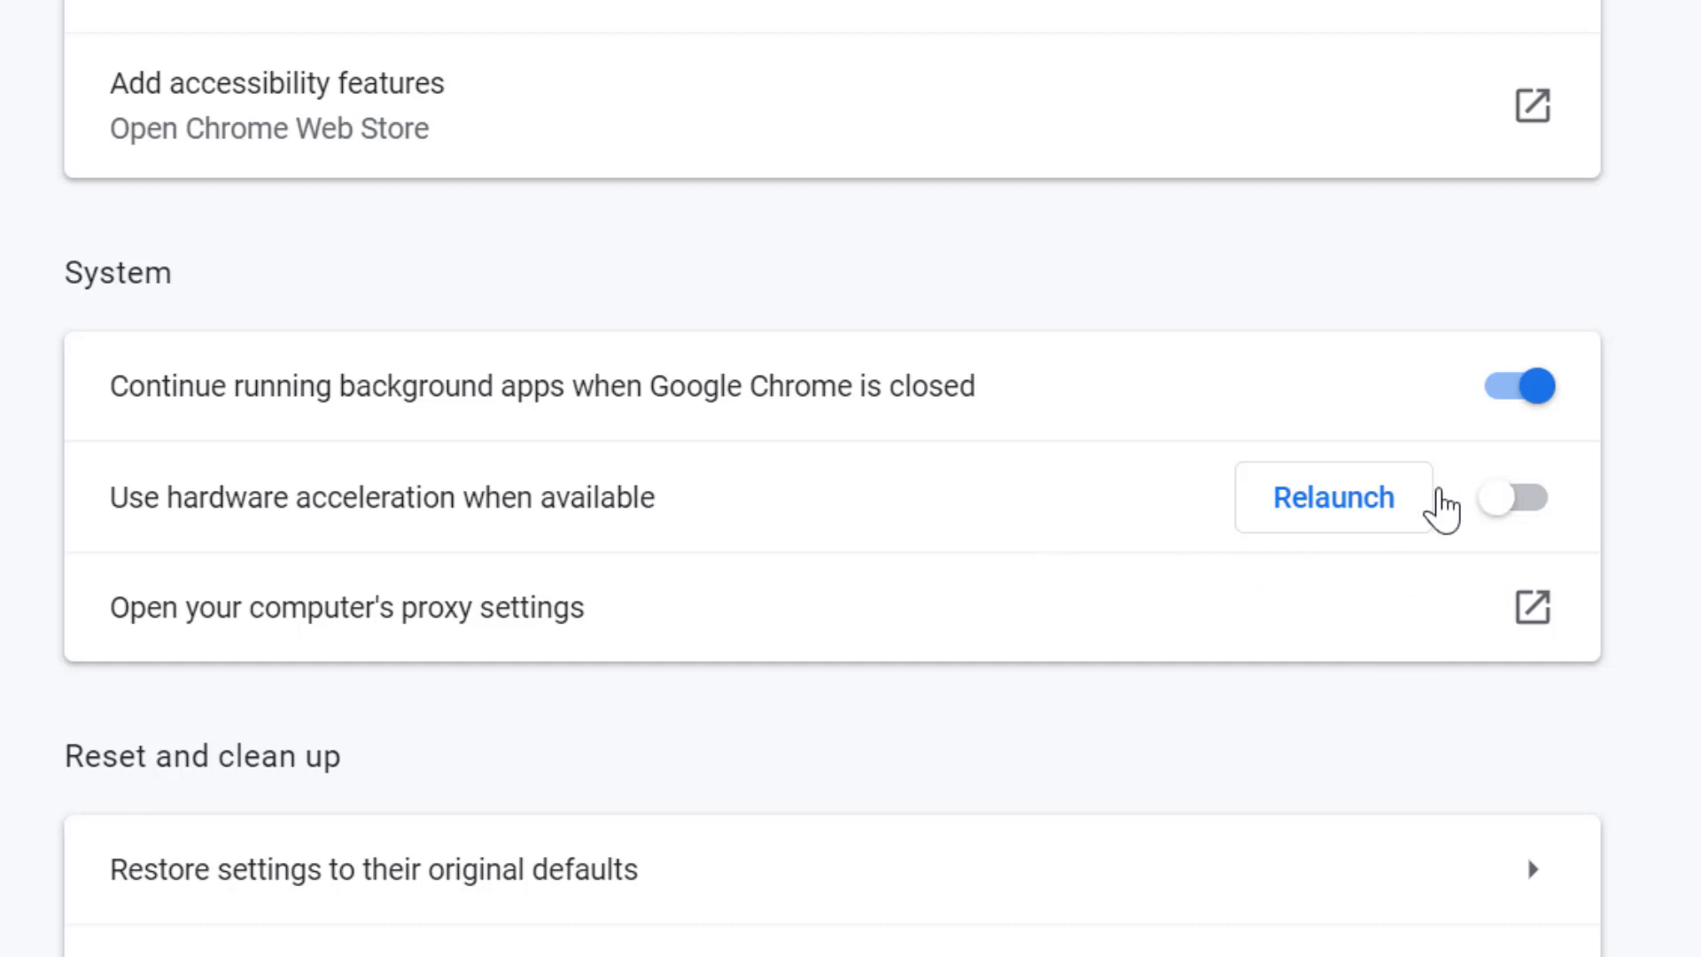
mouse_move(1553, 540)
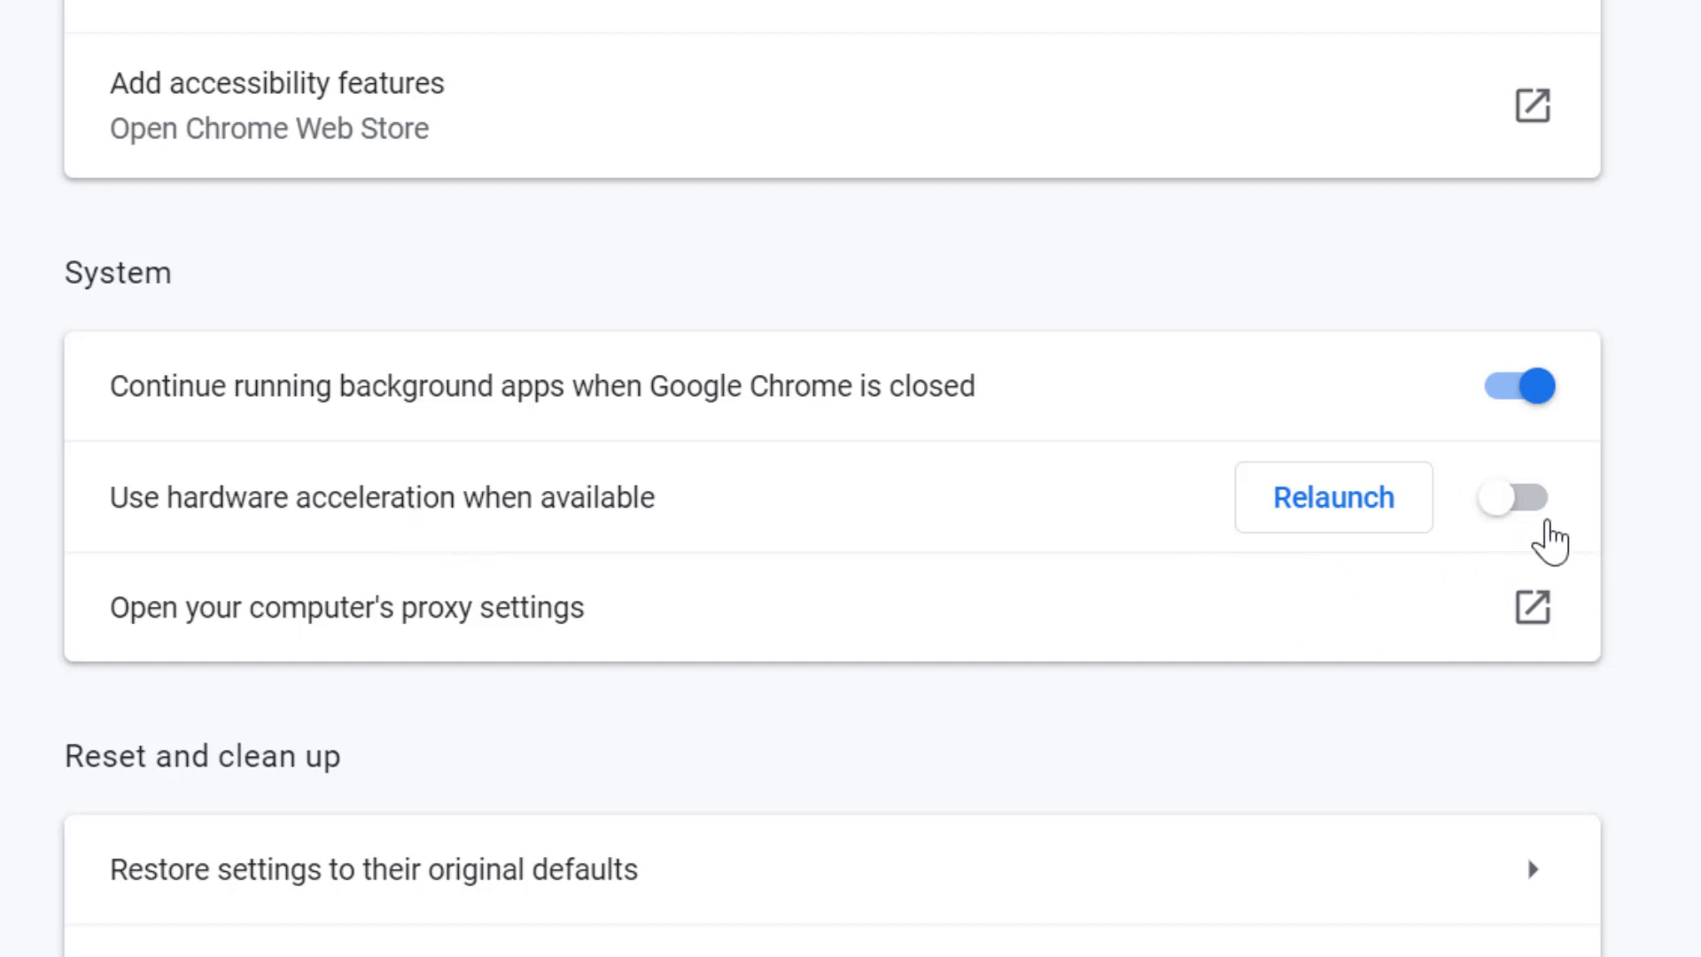
Switch 'Use hardware acceleration when available' back on
left_click(1517, 496)
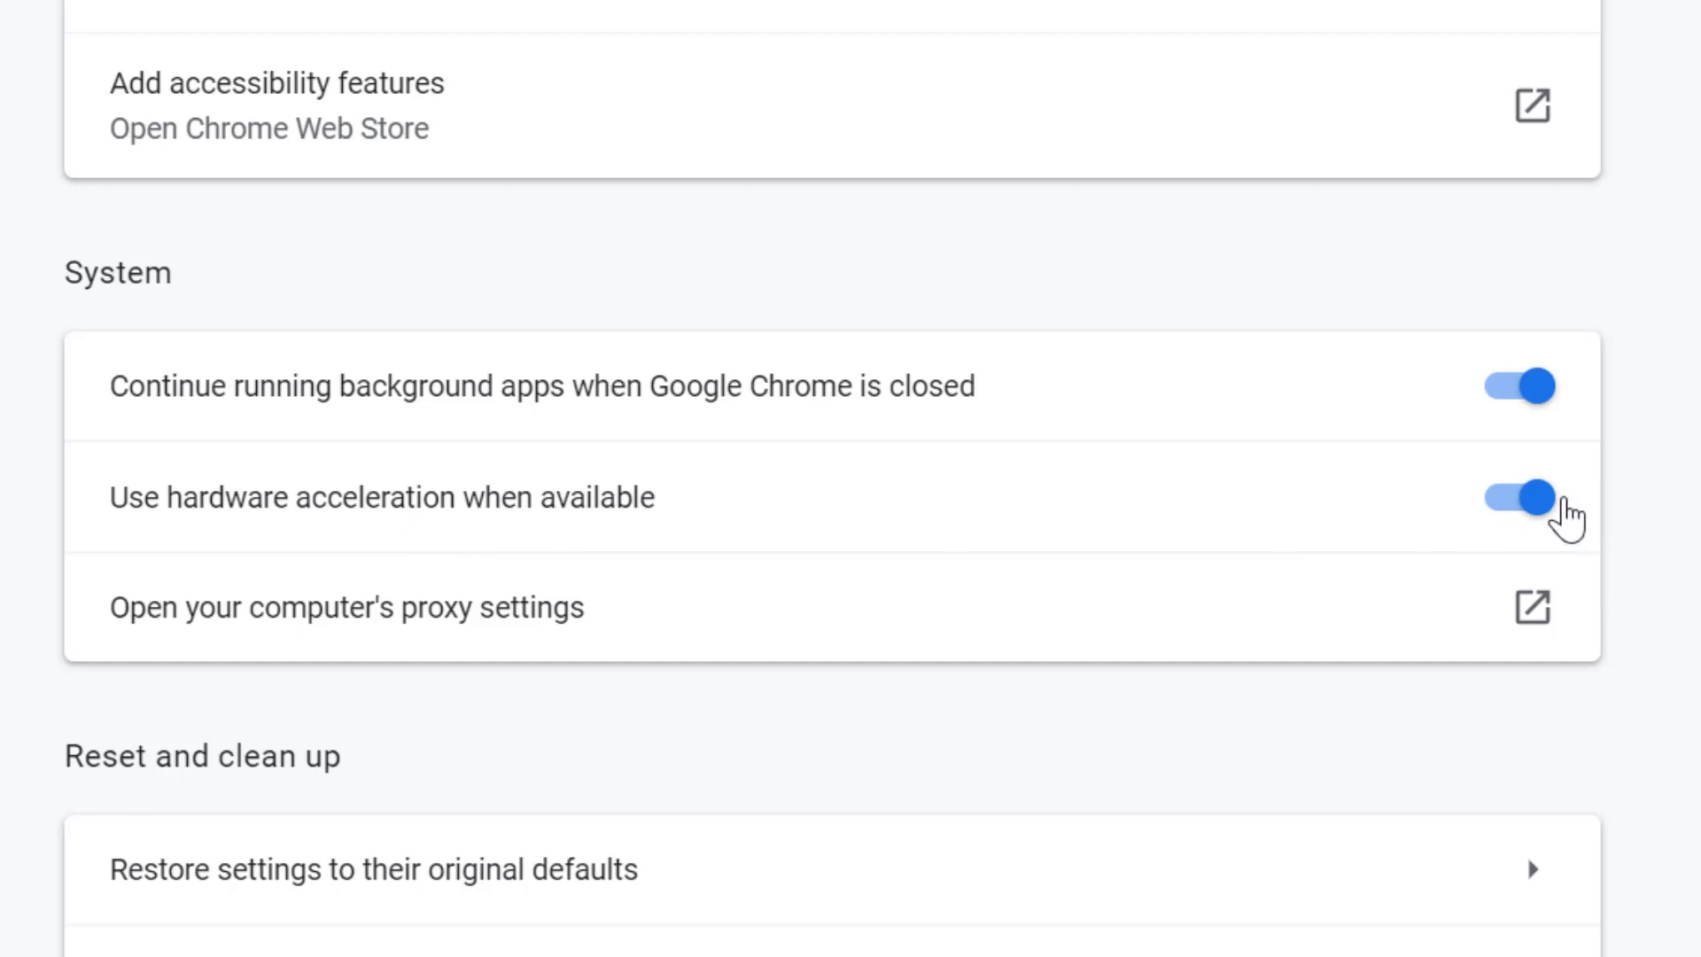
mouse_move(388, 540)
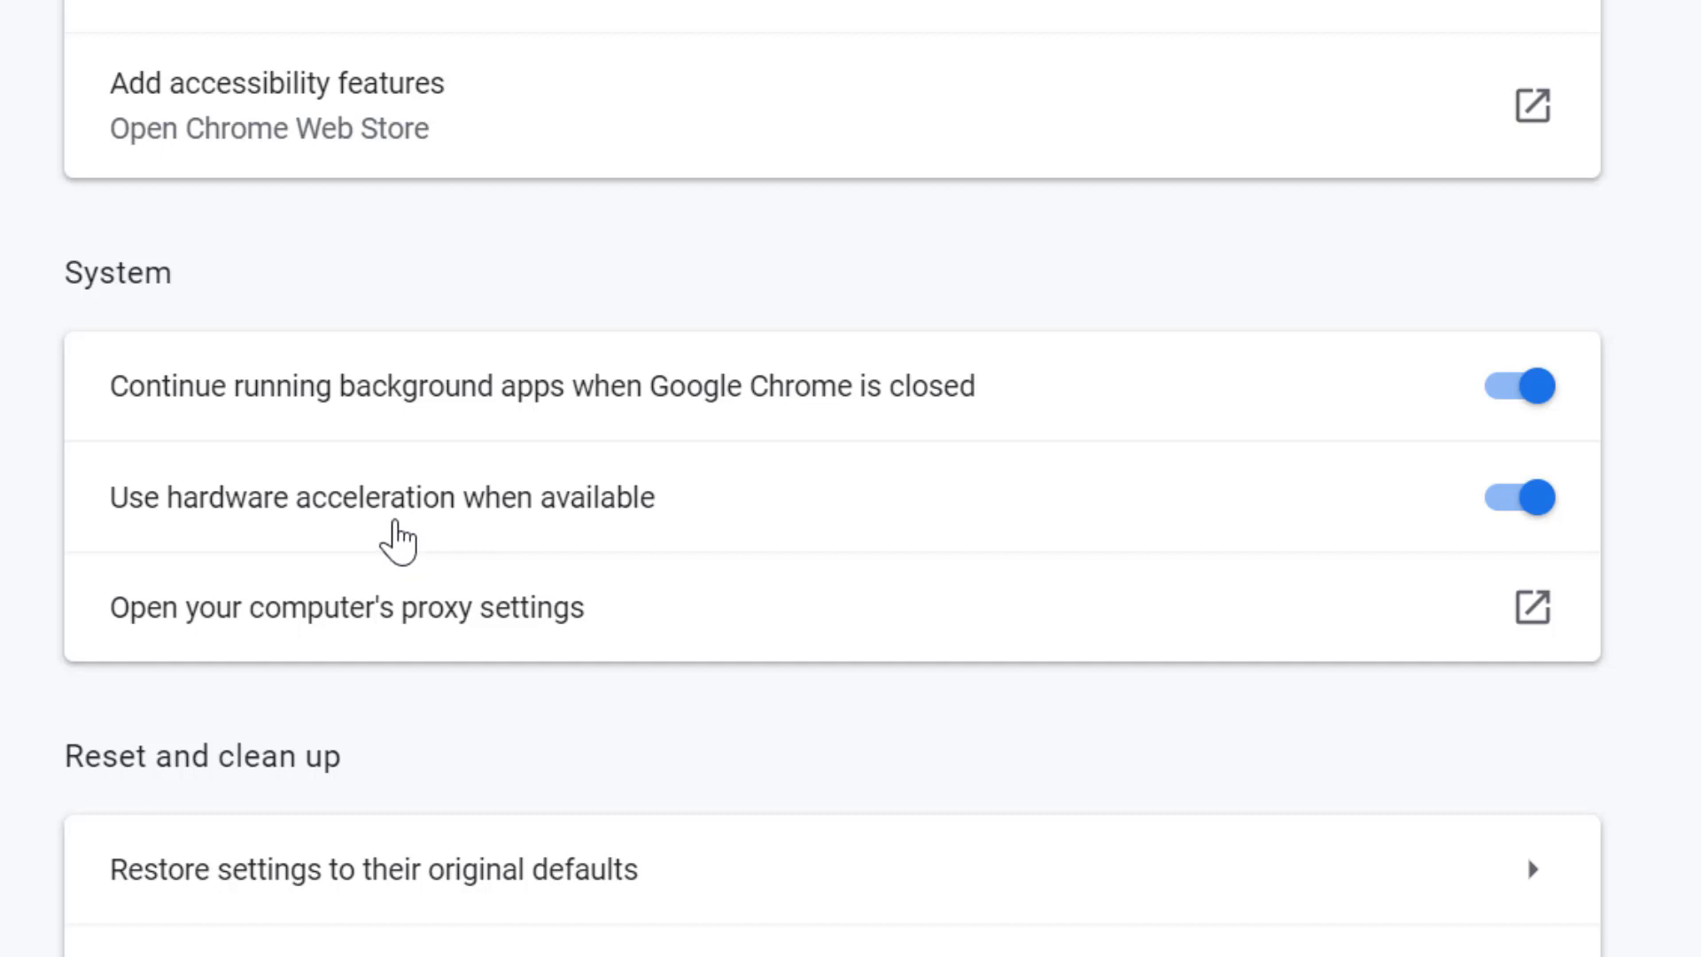
mouse_move(424, 591)
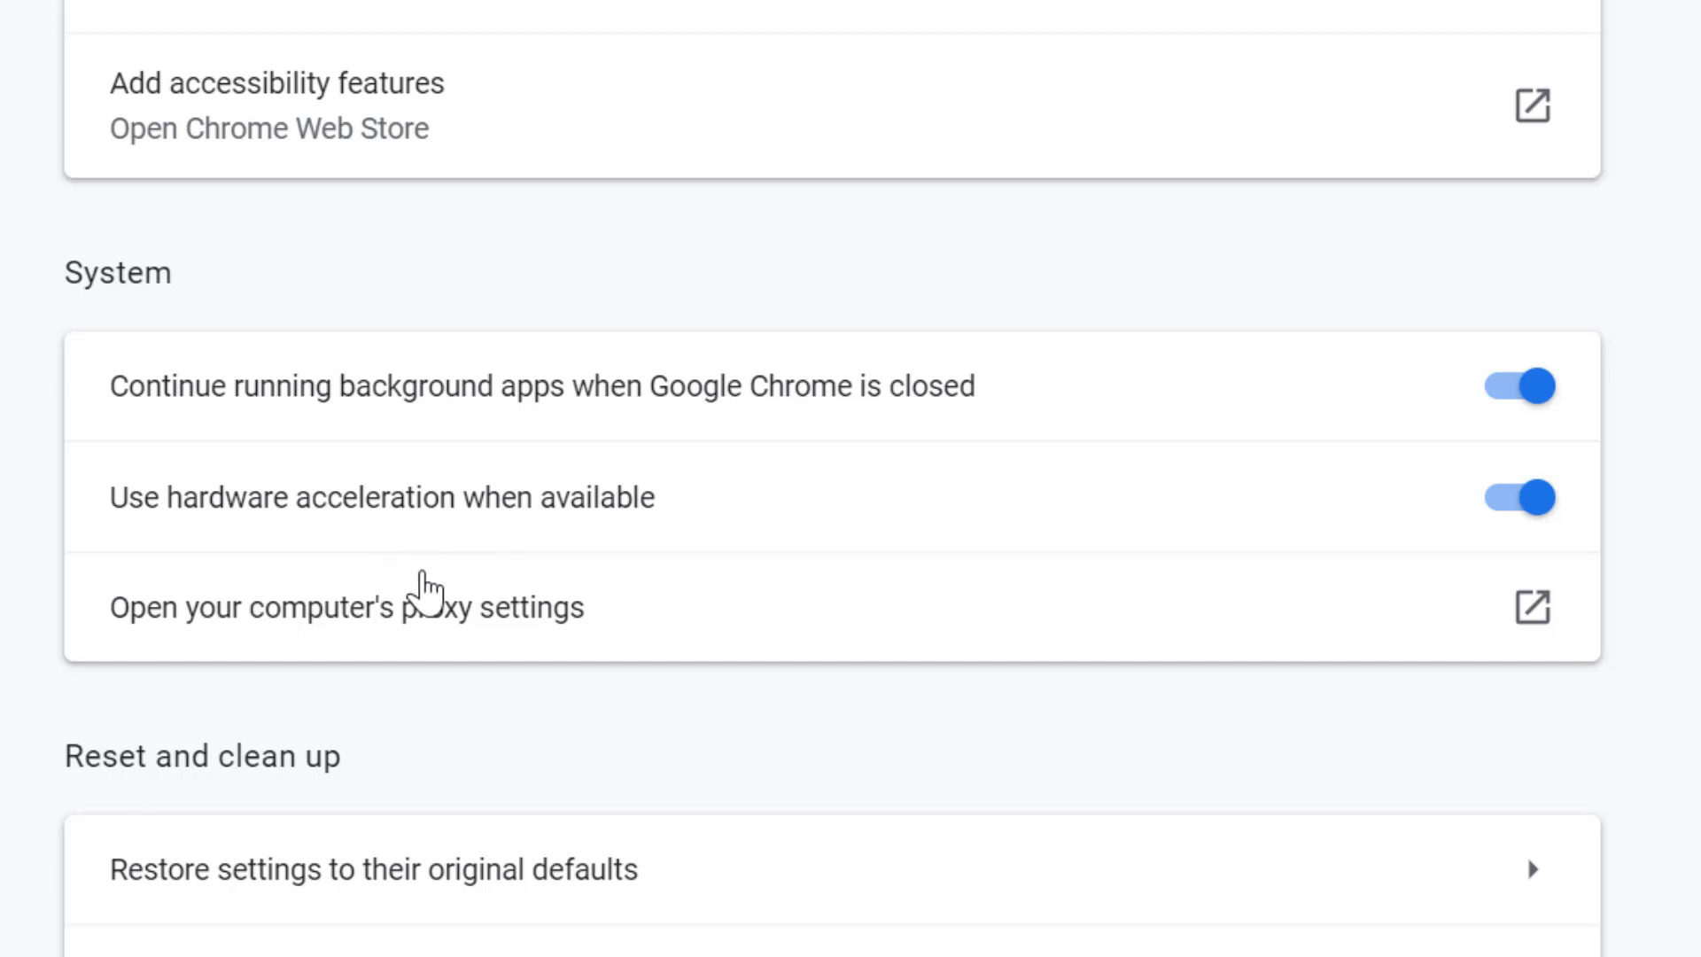